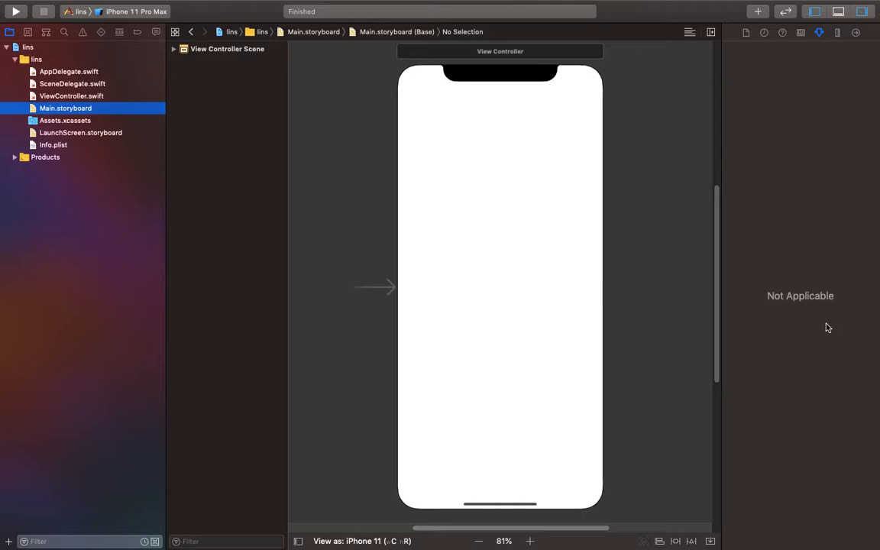
mouse_move(621, 159)
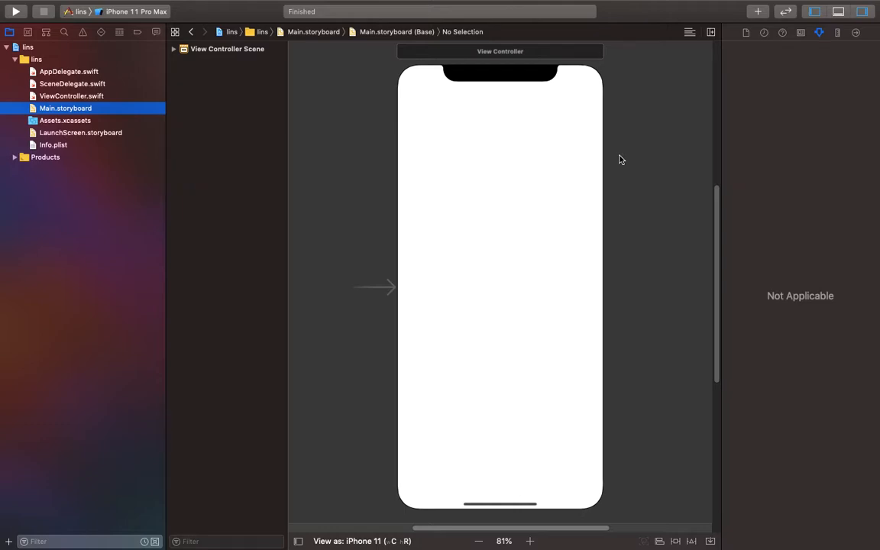
Drag a Button from the Object Library to the view's centre and title it 'Go to google'.
click(757, 12)
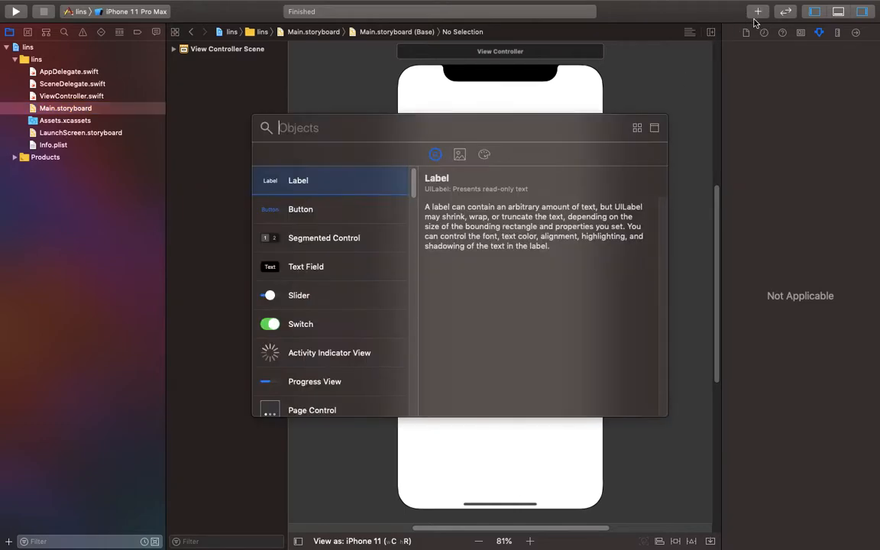
mouse_move(380, 222)
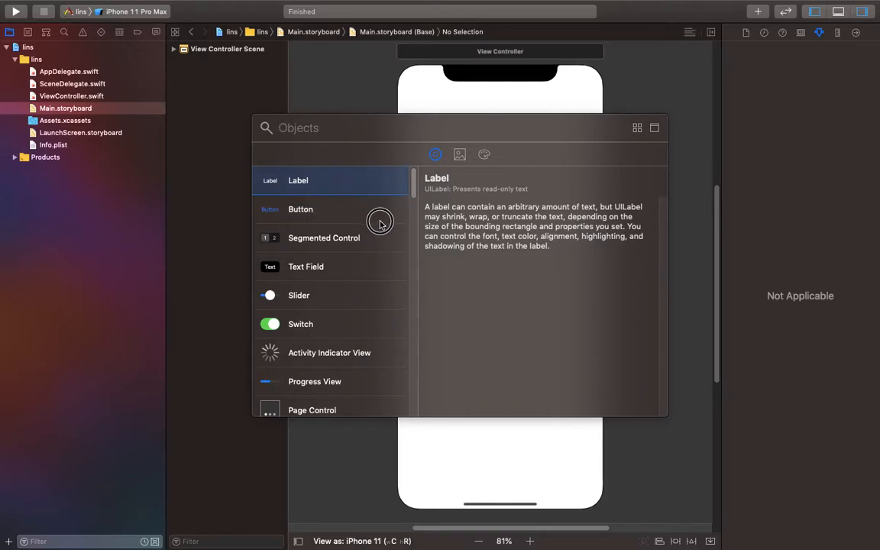
drag(301, 209, 490, 256)
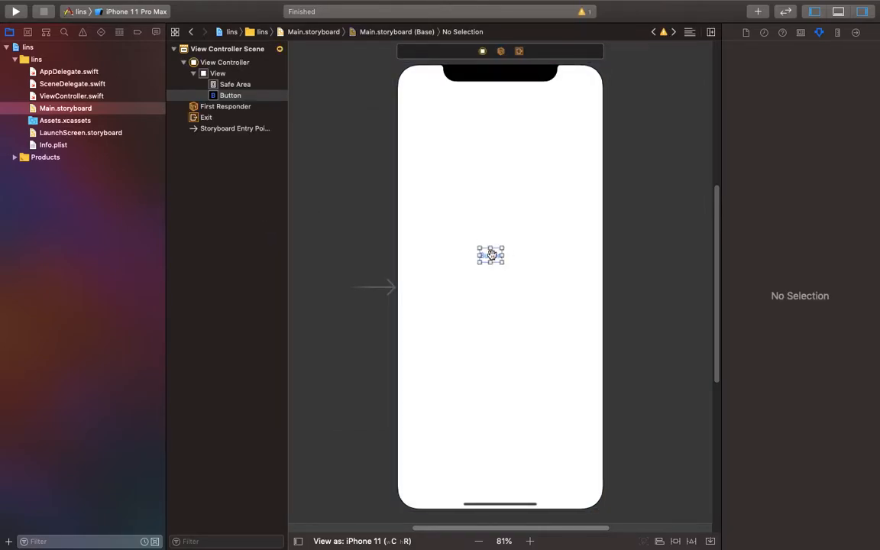
click(491, 254)
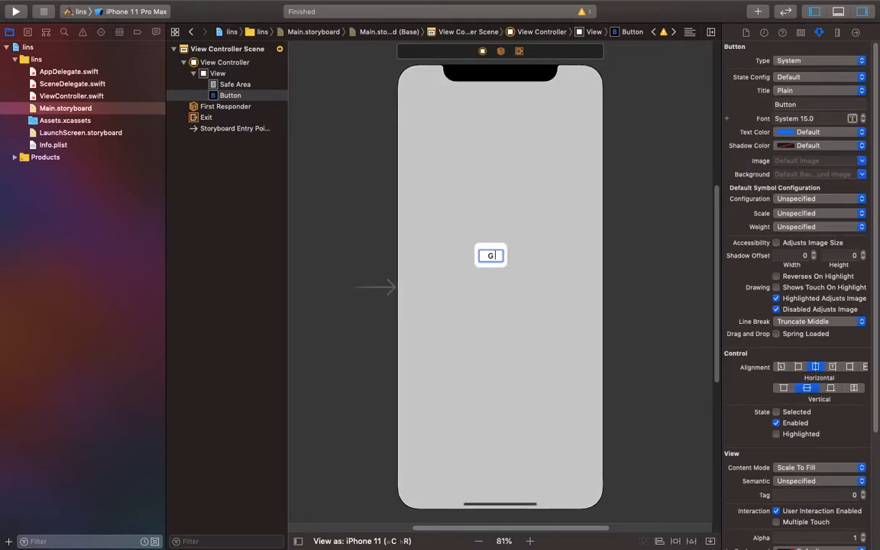
text(o to)
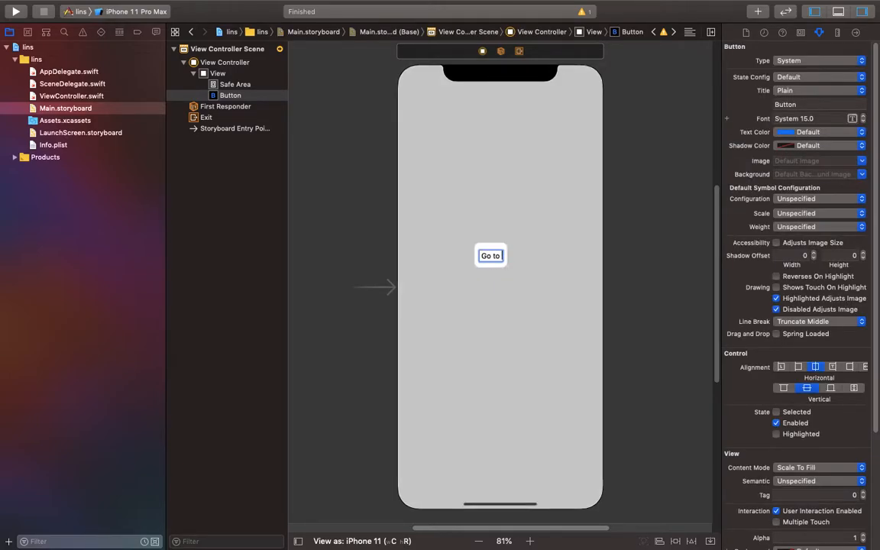
text(google)
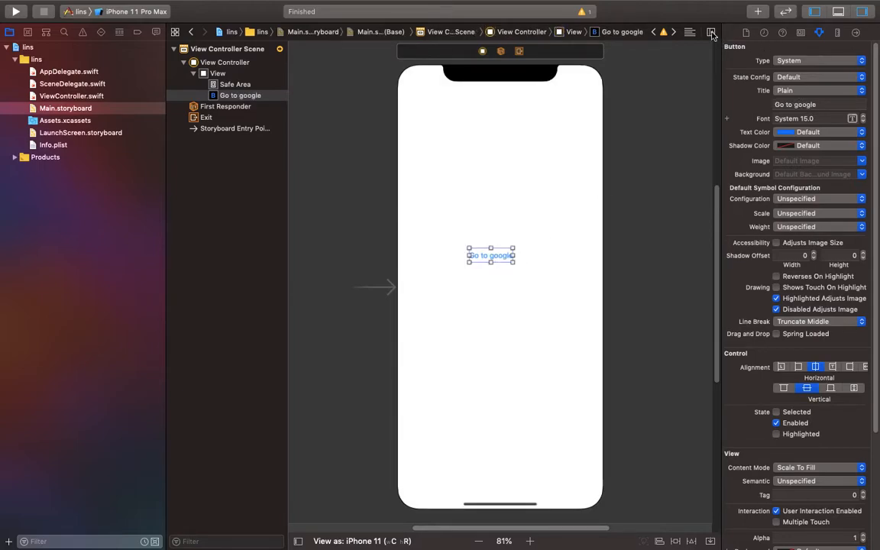
click(815, 12)
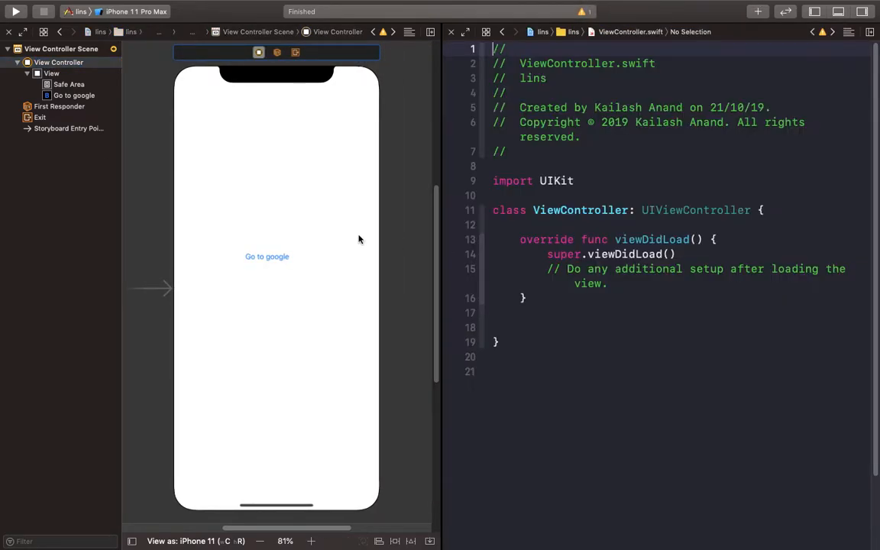
click(267, 256)
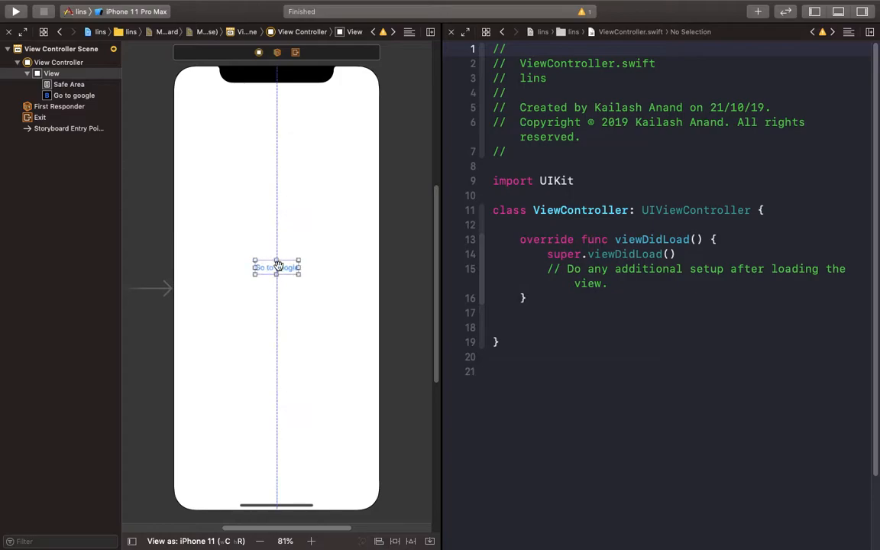
drag(277, 266, 606, 226)
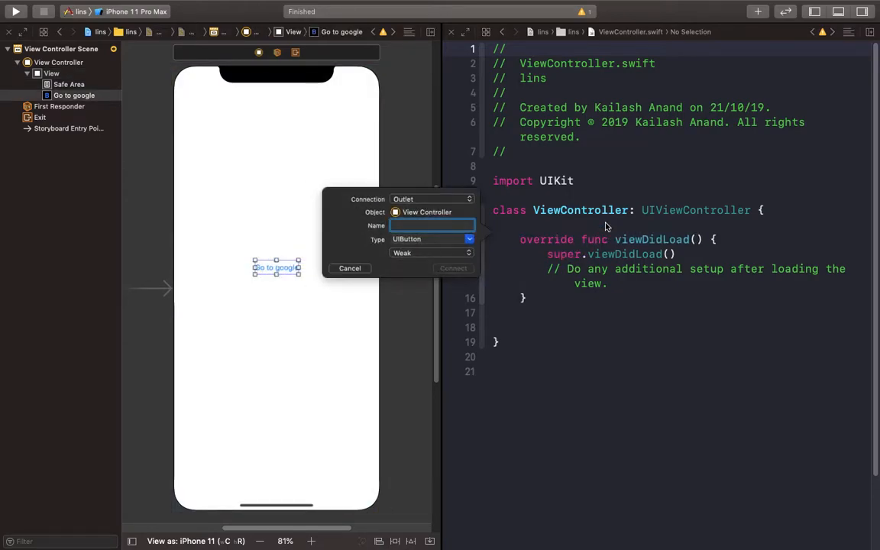
text(google)
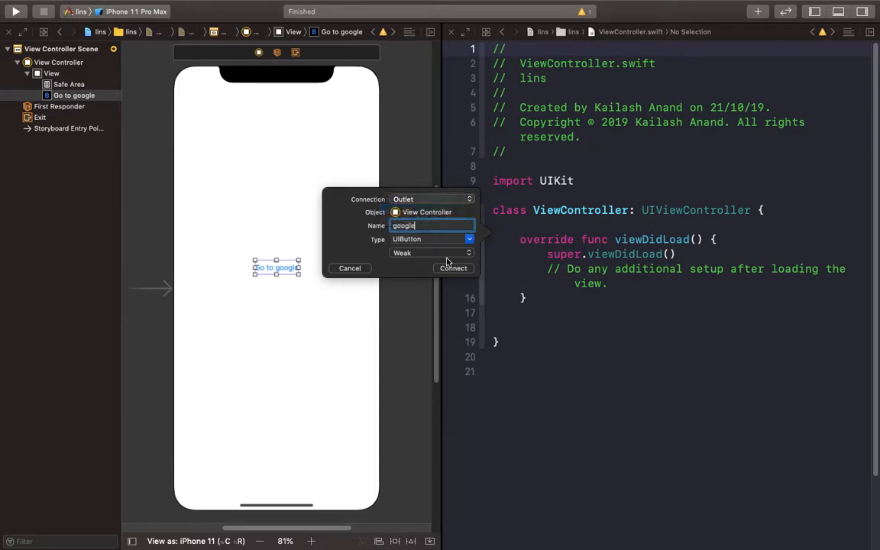
click(453, 268)
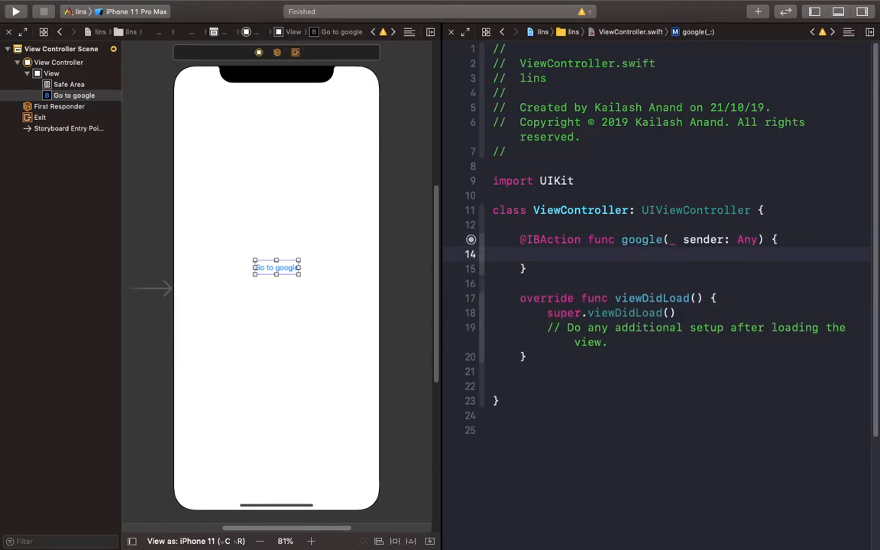
Enter UIApplication.shared.open( in the google action using autocomplete.
text(U)
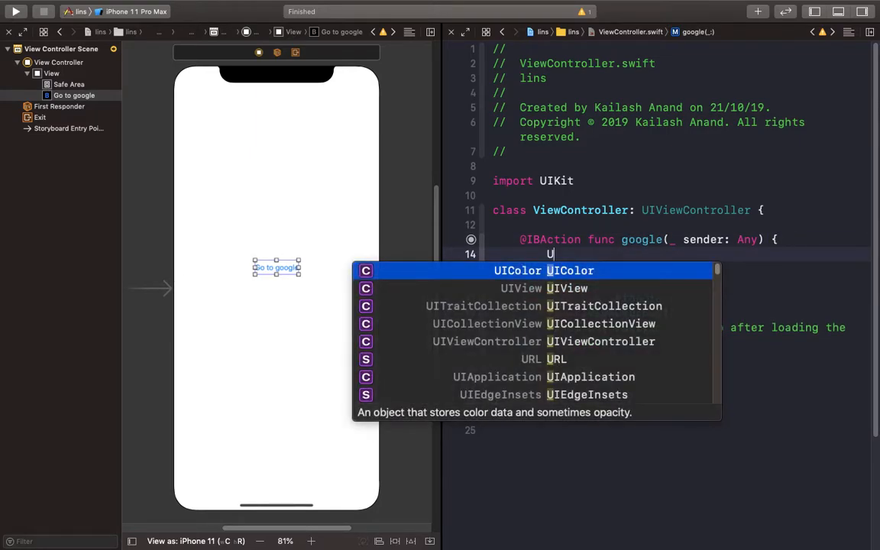
text(iapp)
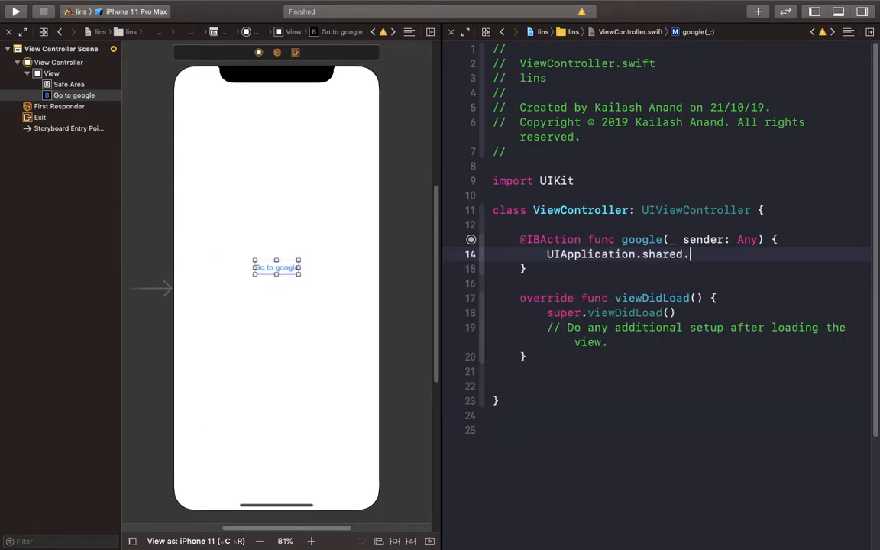
text(open()
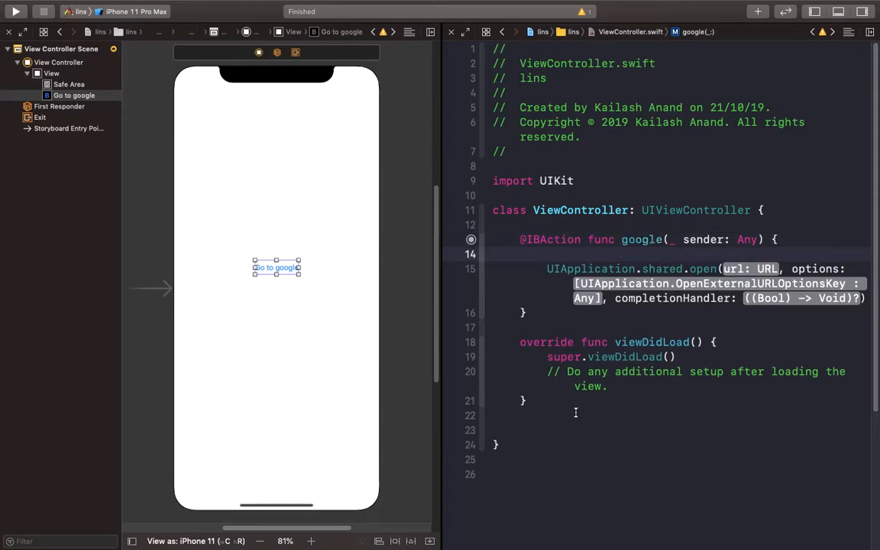
Write func openURL(for url: String) with guard let url = URL(string: url) else { return }.
text(func)
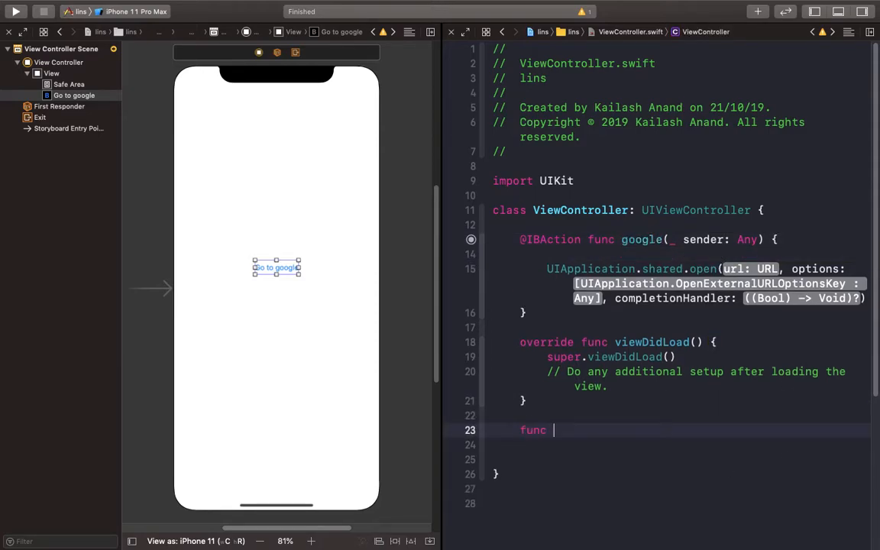
text(openURL(for url: S)
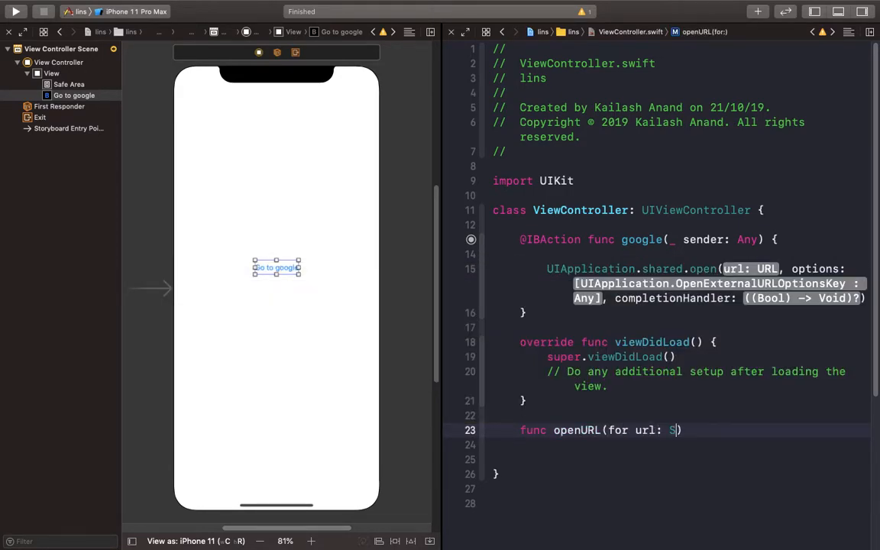
text(tring) {)
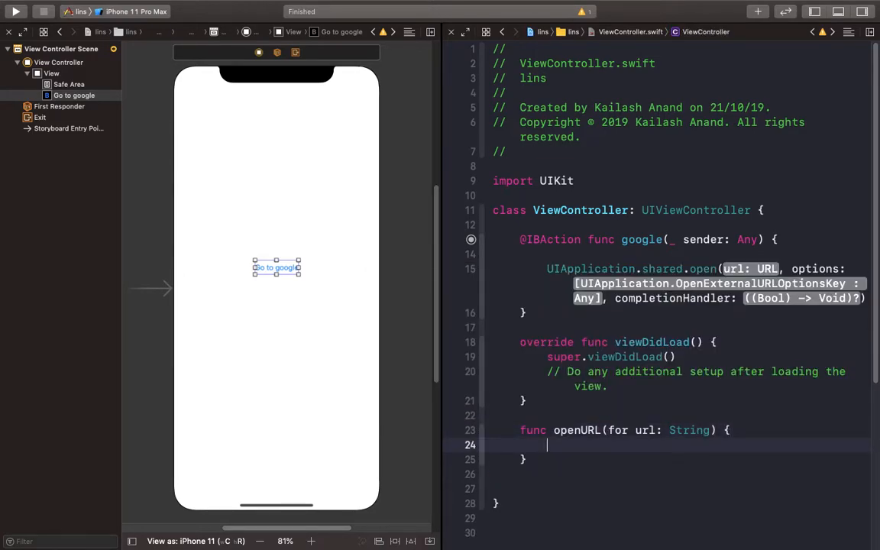
text(g)
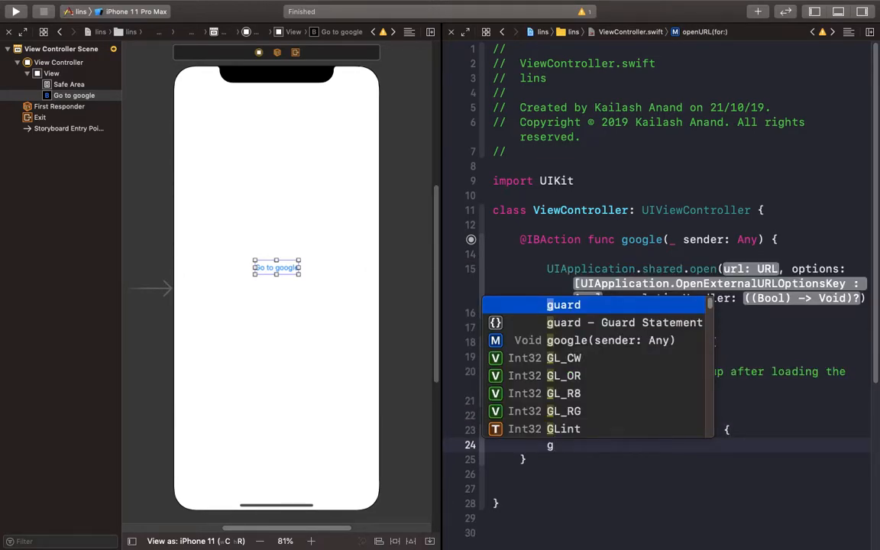
text(guard let u)
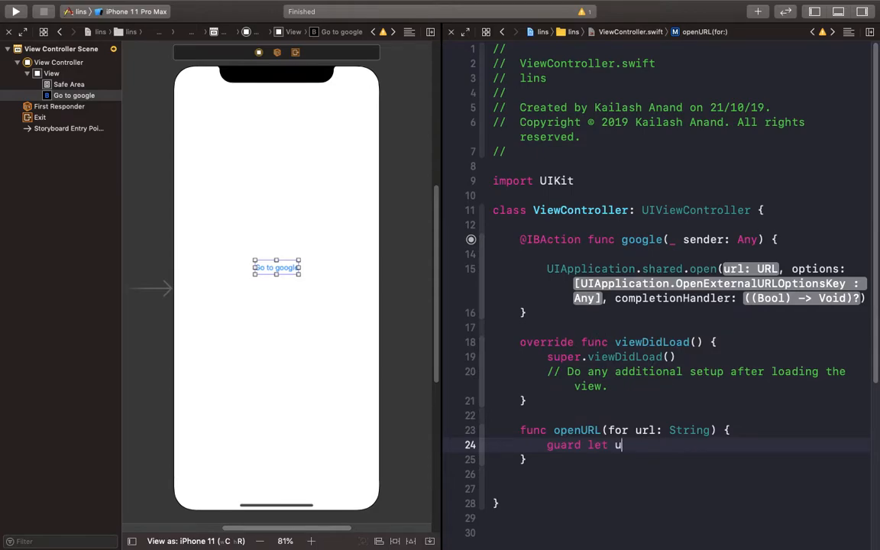
text(rl = URL(string: String)
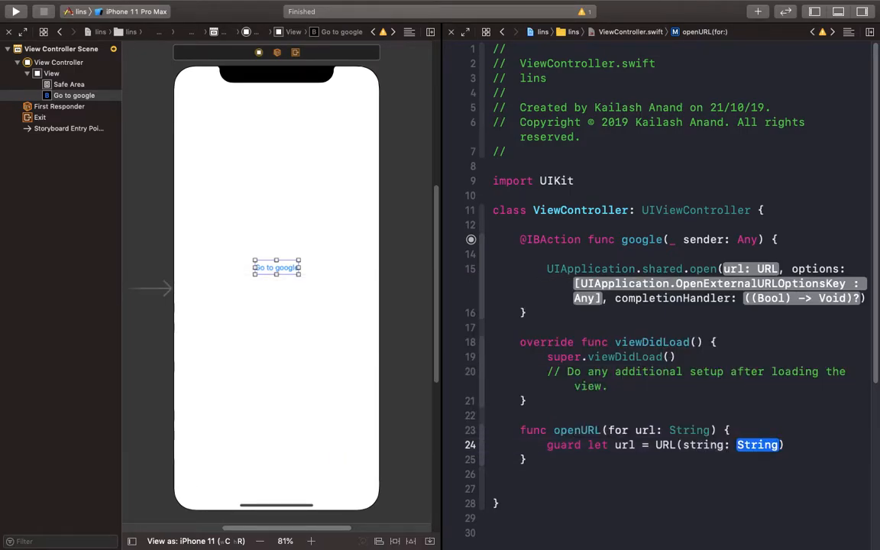
text(els)
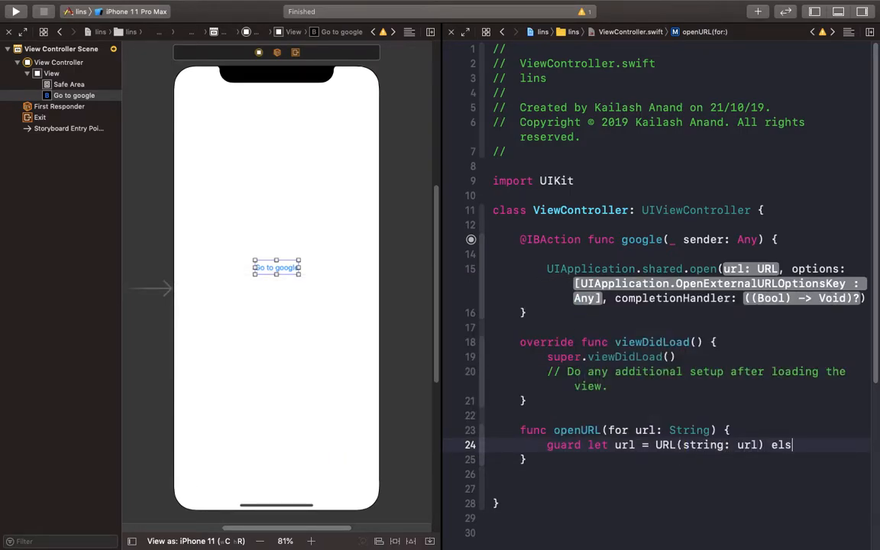
click(22, 32)
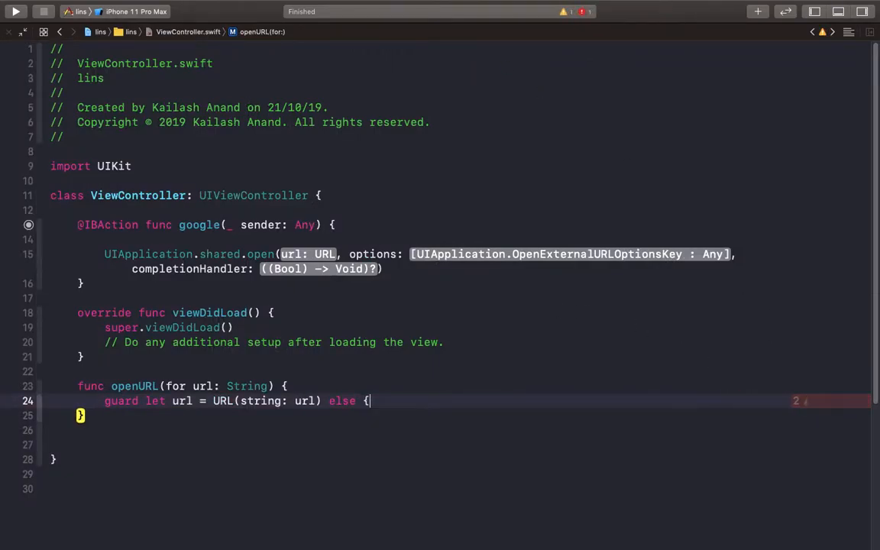
text(return })
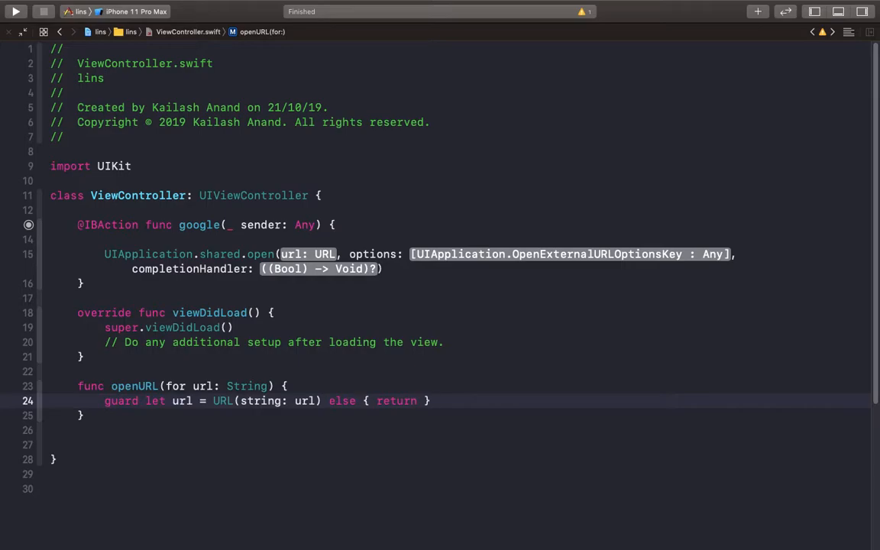
click(107, 254)
text(UIApplication.shared.open(url, options: [:)
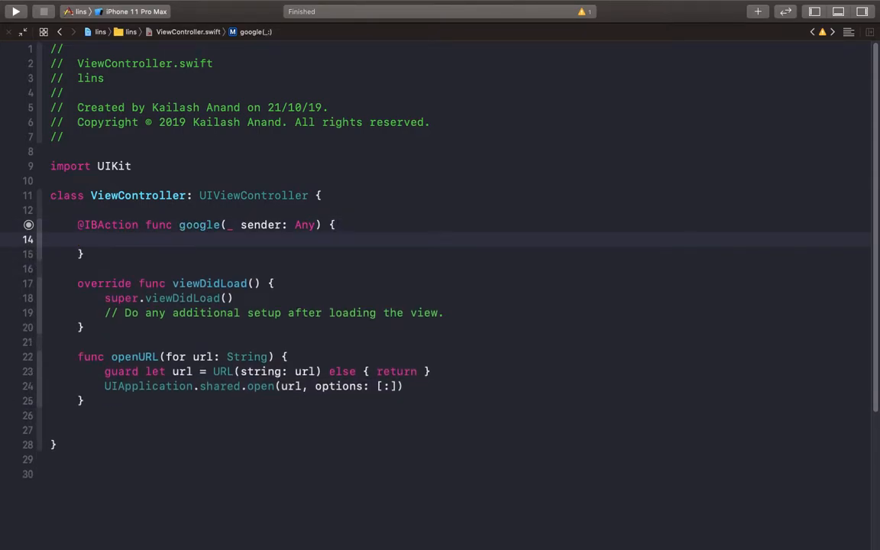
text(openURL(for: String))
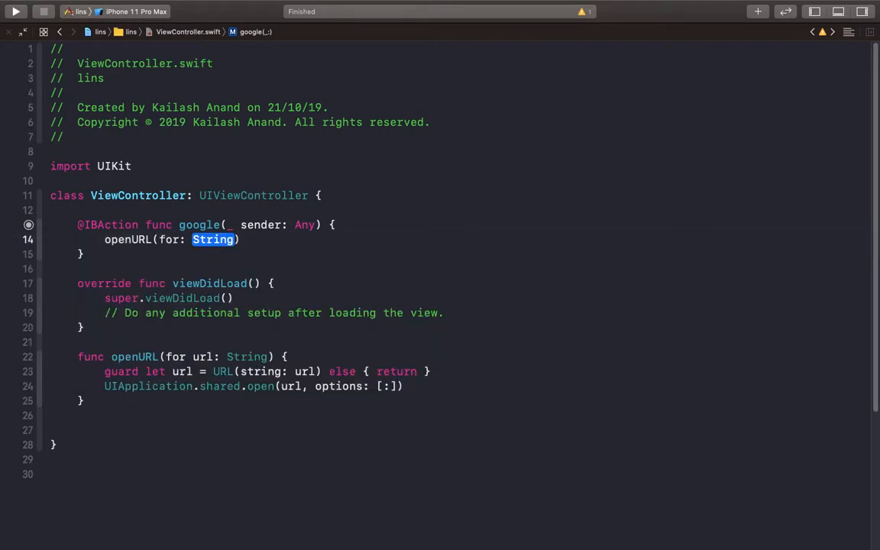
text("h")
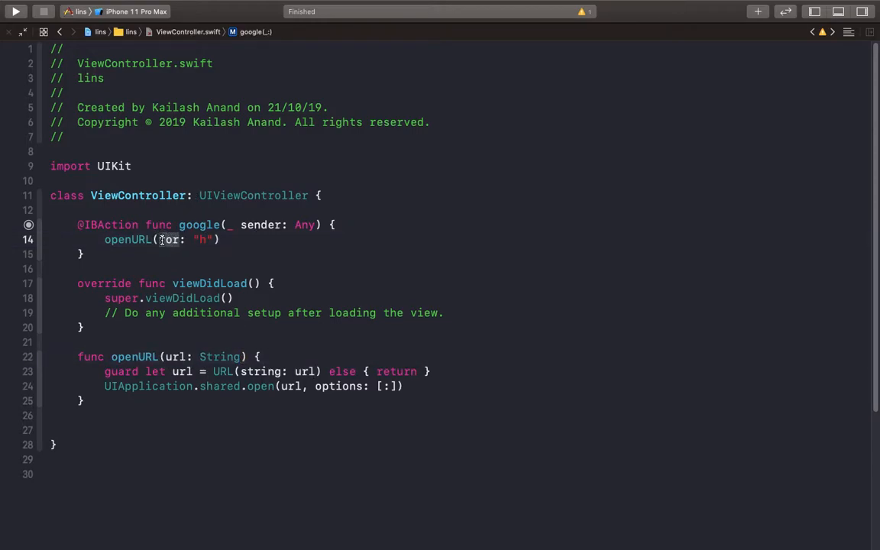
text(url:)
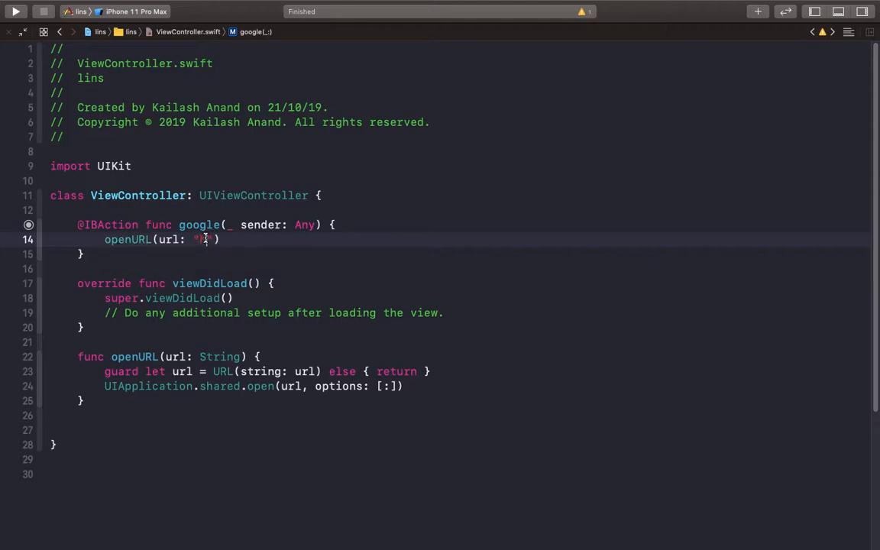
text(https)
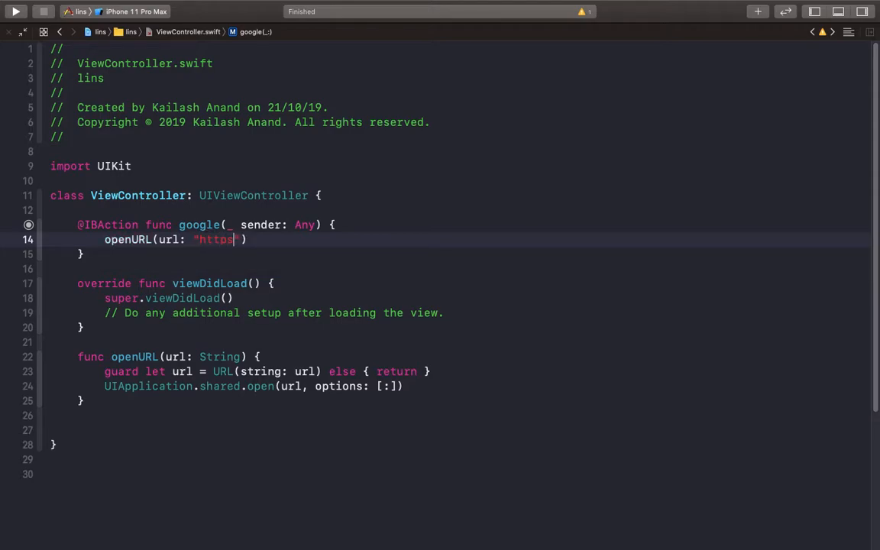
text(://w)
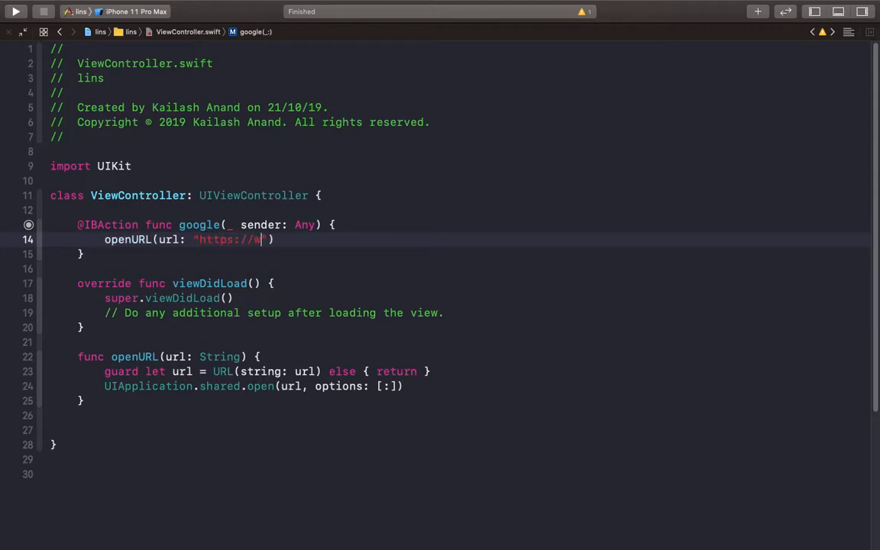
text(ww.google.)
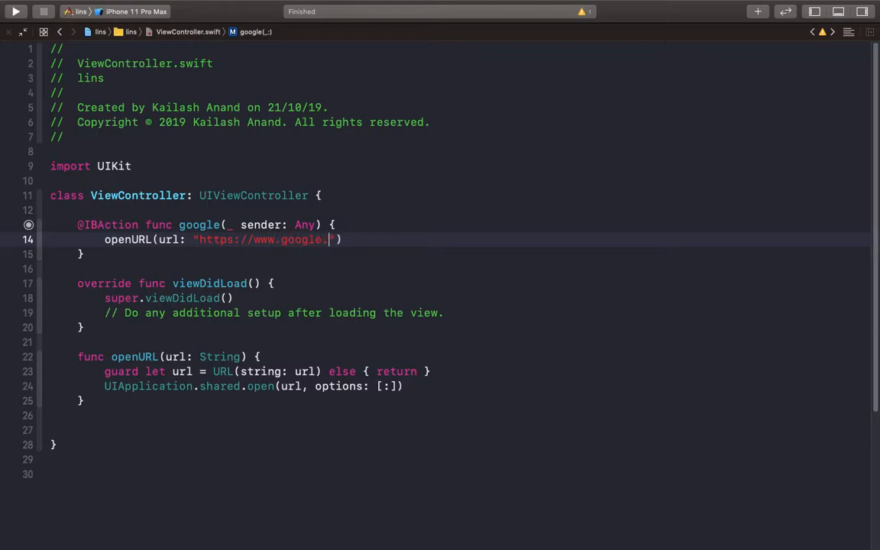
text(com"))
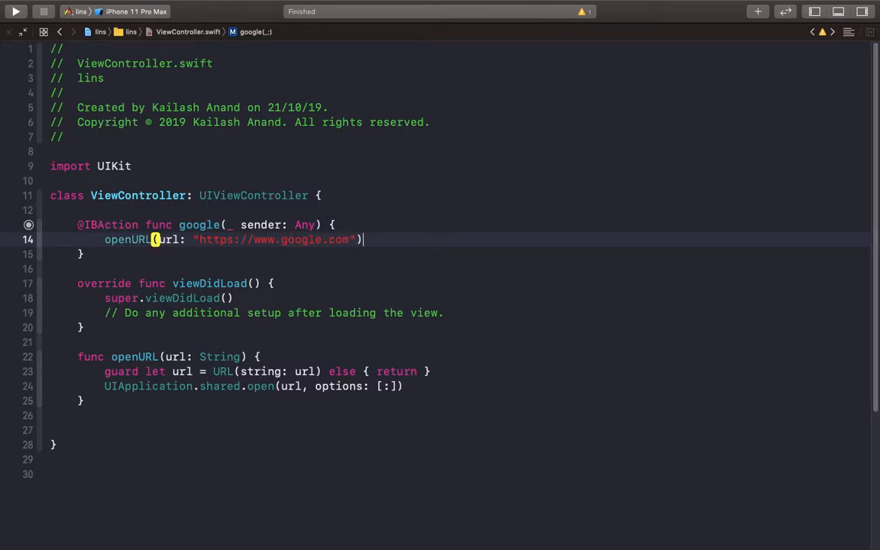
Build and run lins on the iPhone 11 Pro Max simulator.
click(15, 11)
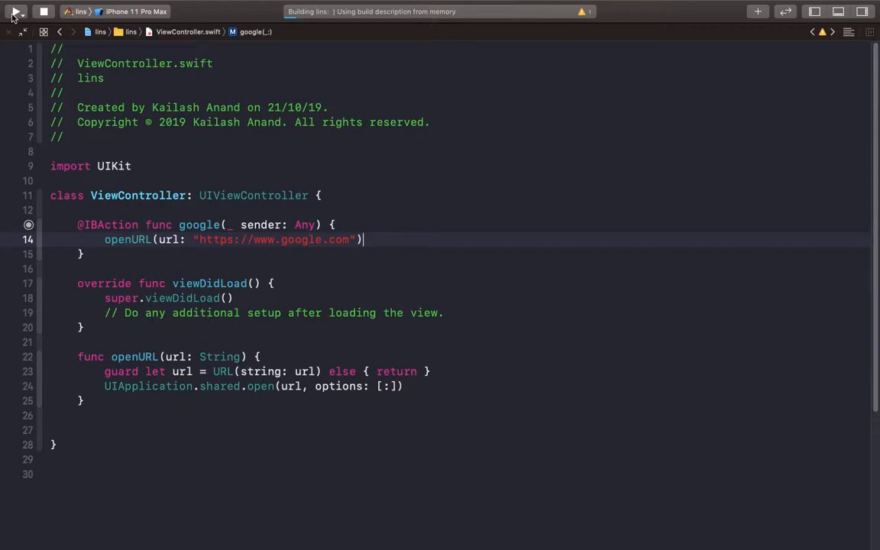
click(15, 12)
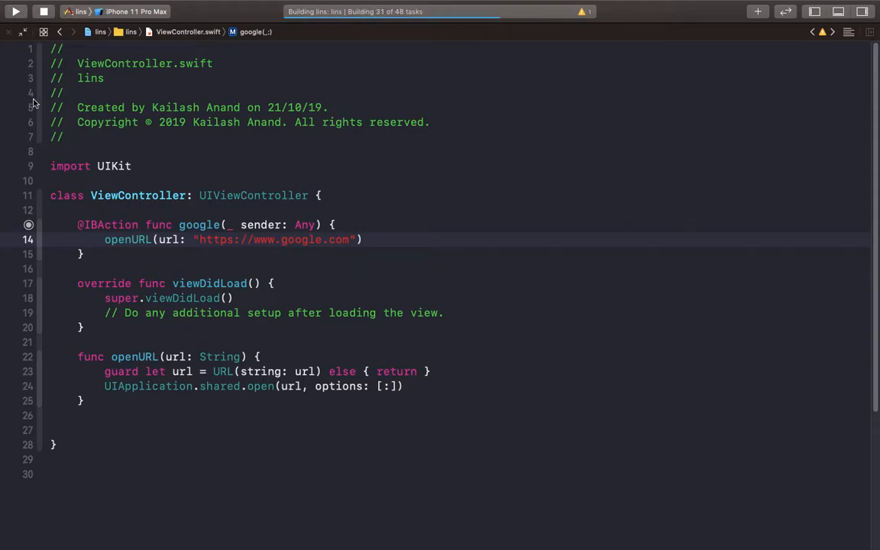
click(15, 10)
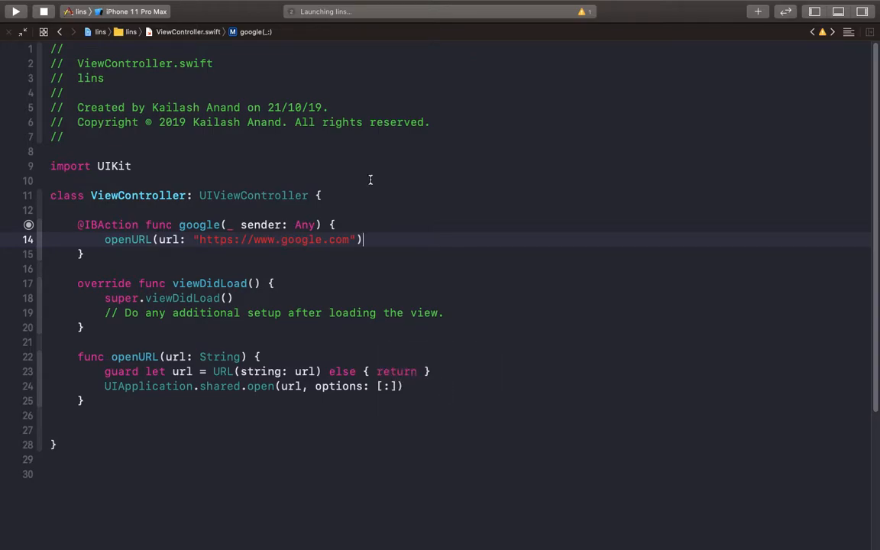
mouse_move(467, 524)
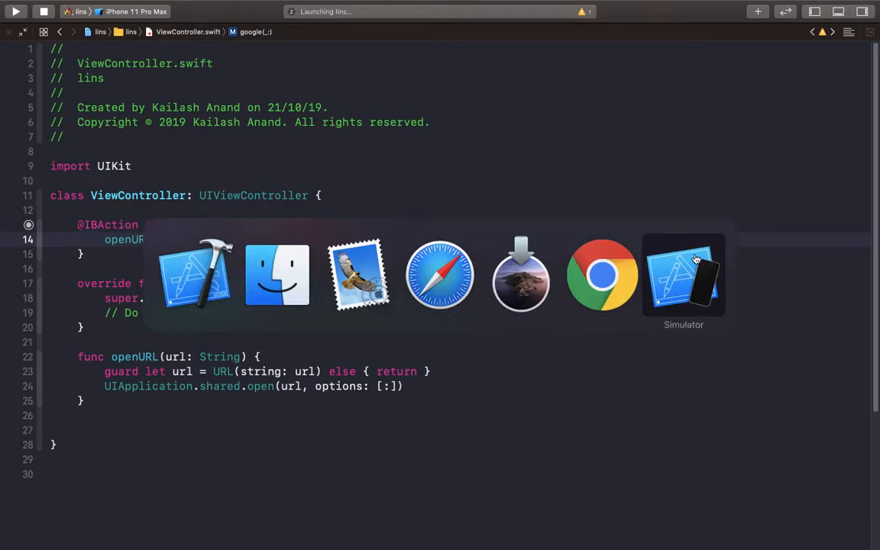
Tap Go to google, confirm google.com opens in Safari, then go back to lins.
click(683, 275)
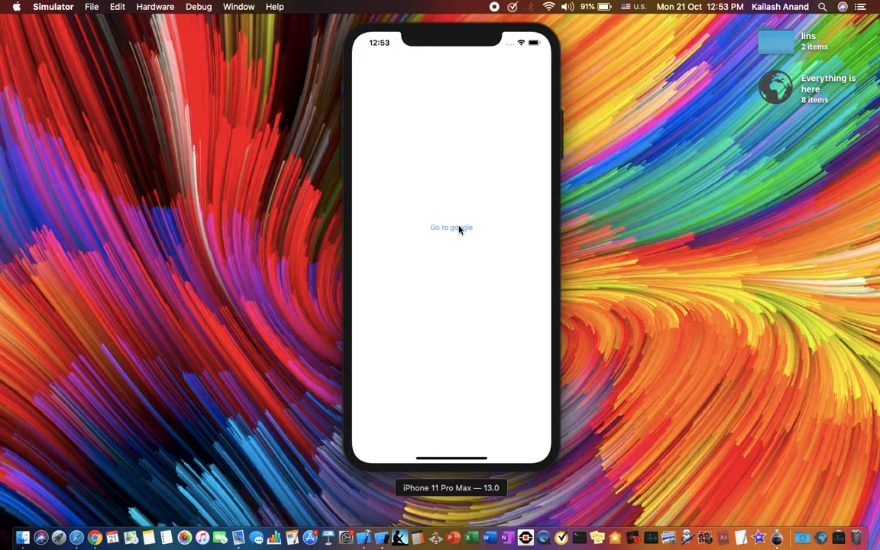
click(451, 228)
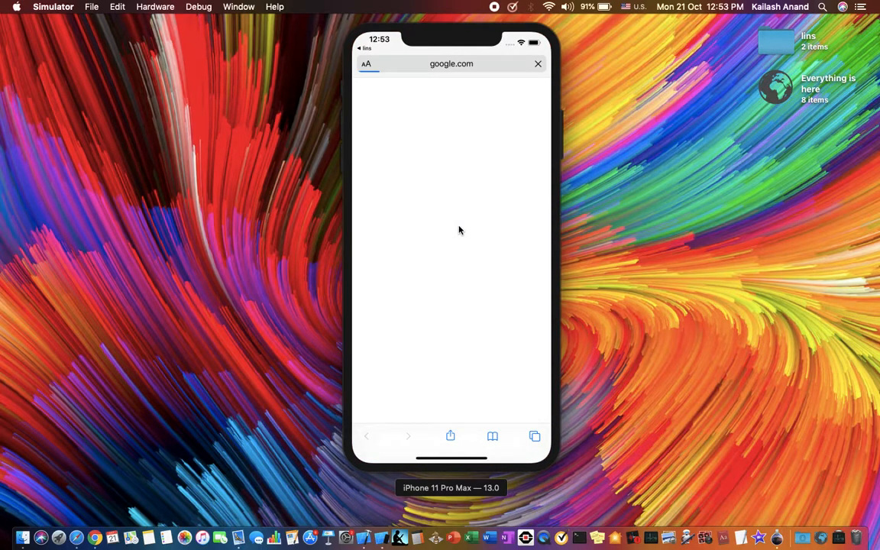
mouse_move(457, 72)
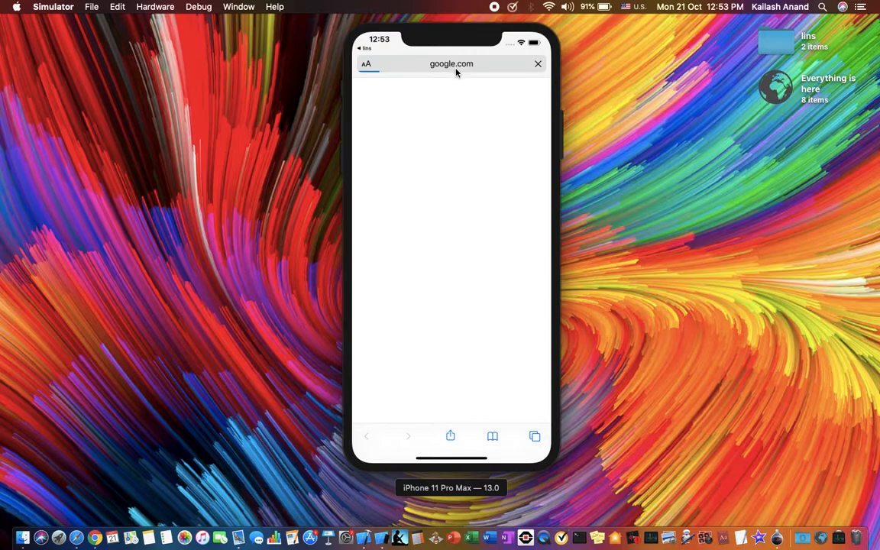
mouse_move(478, 79)
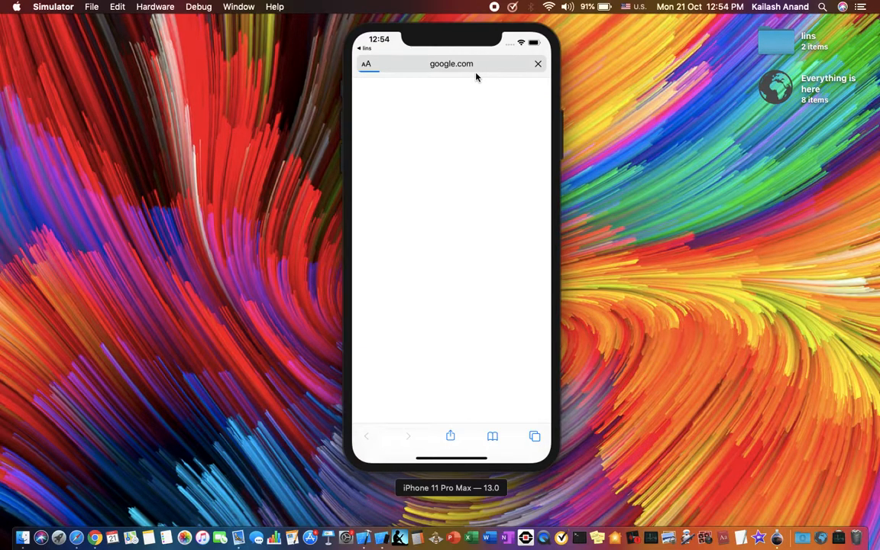
mouse_move(362, 51)
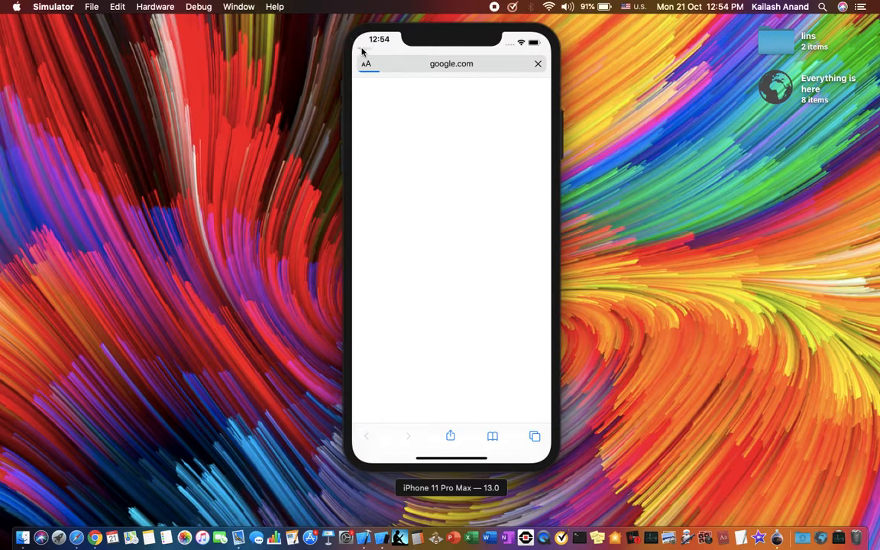
click(538, 63)
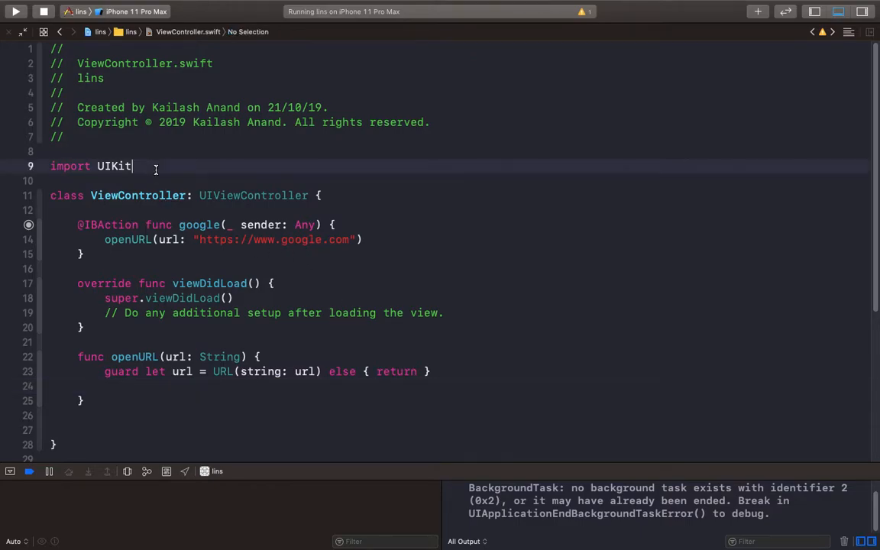
Add the import, create let safariViewController = SFSafariViewController(url: URL), and present it animated.
text(import SafariServices)
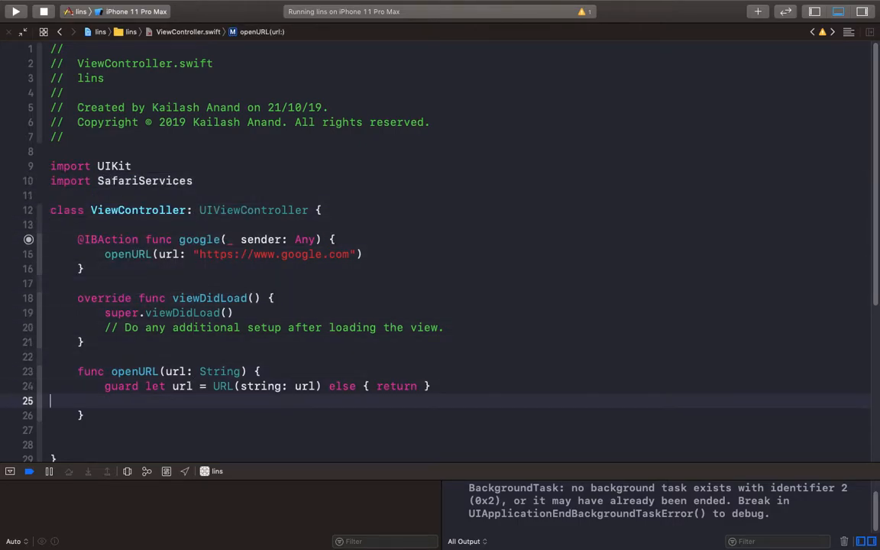
scroll(down, 3)
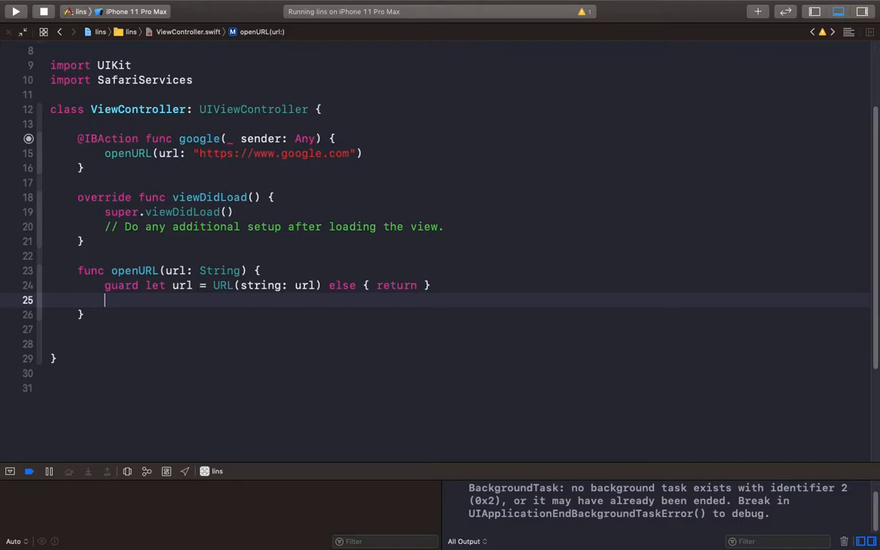
text(let s)
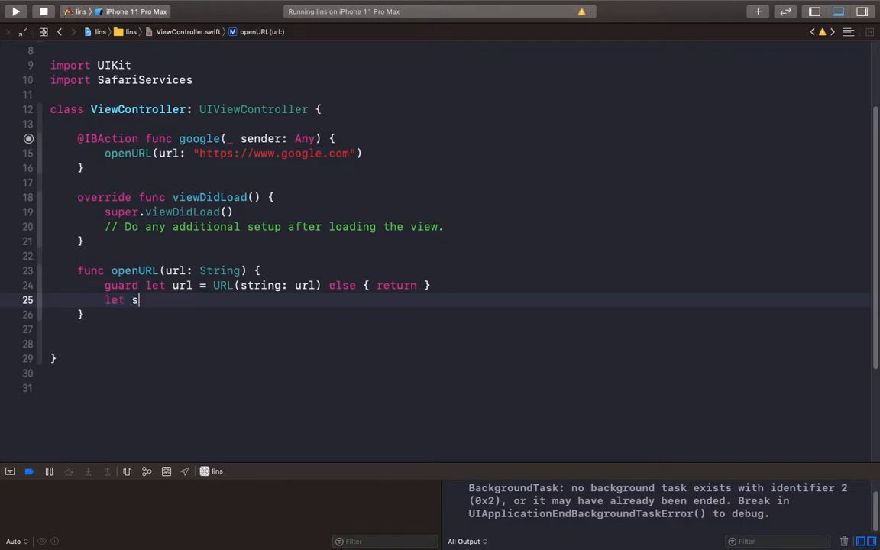
text(afaru)
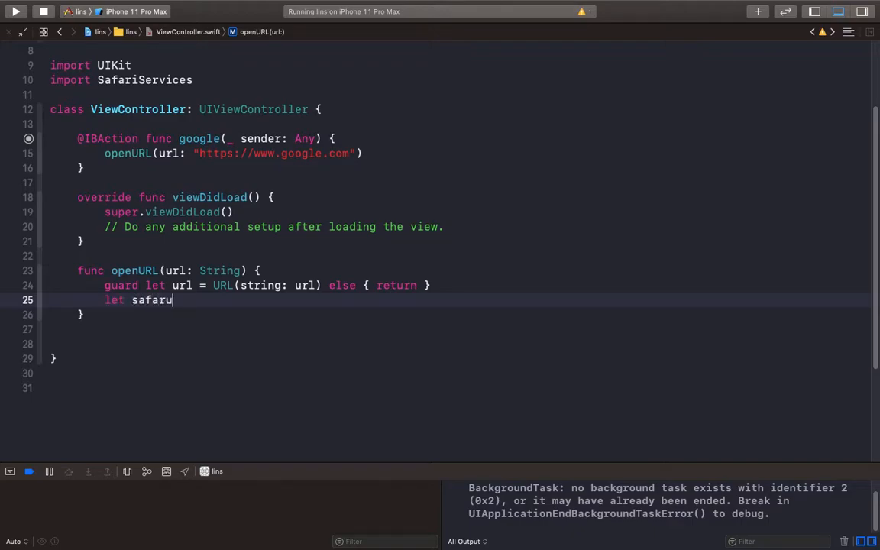
text(iView)
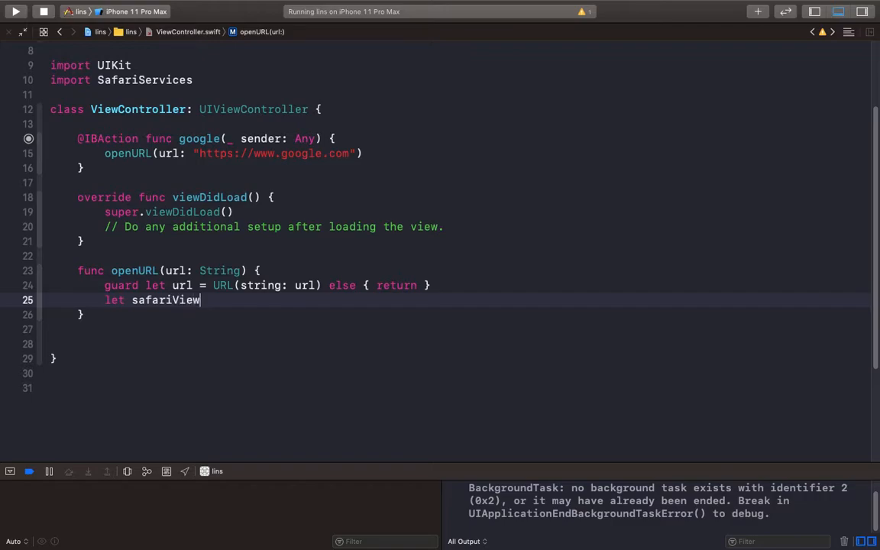
text(Contro)
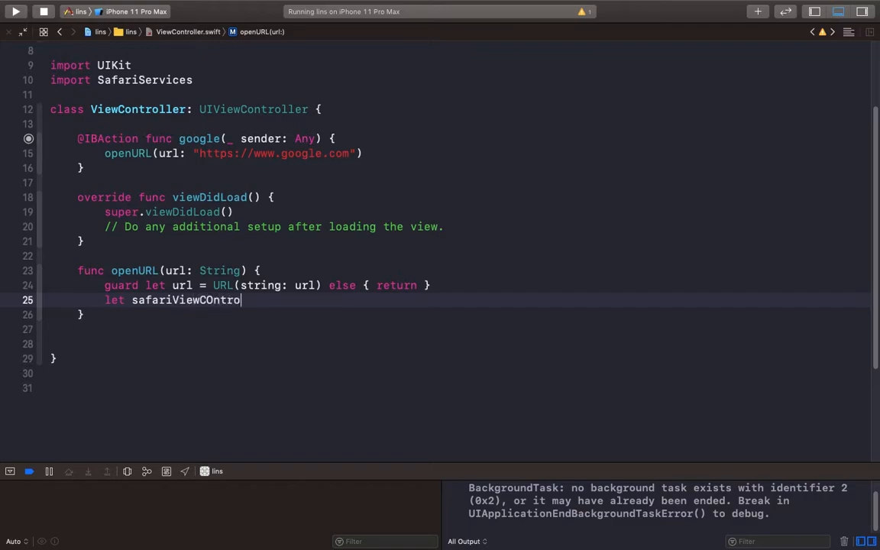
text(ller)
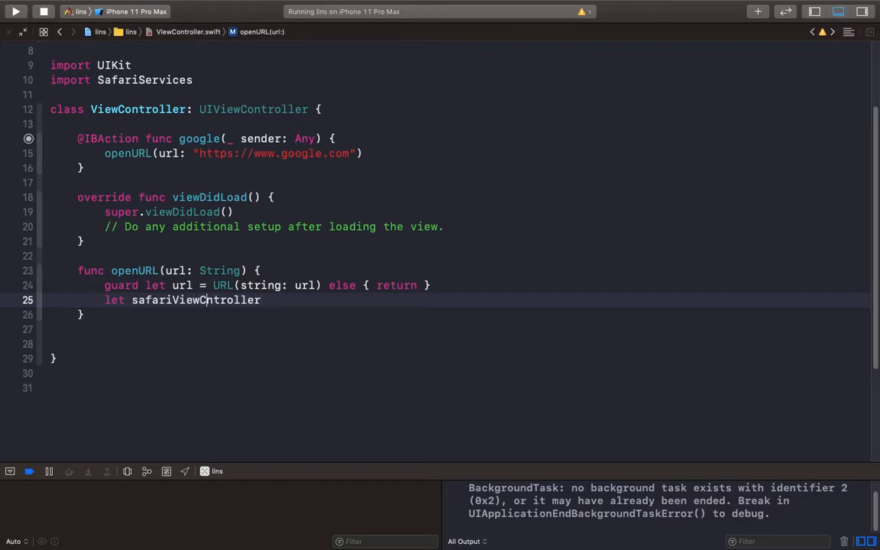
text(= S)
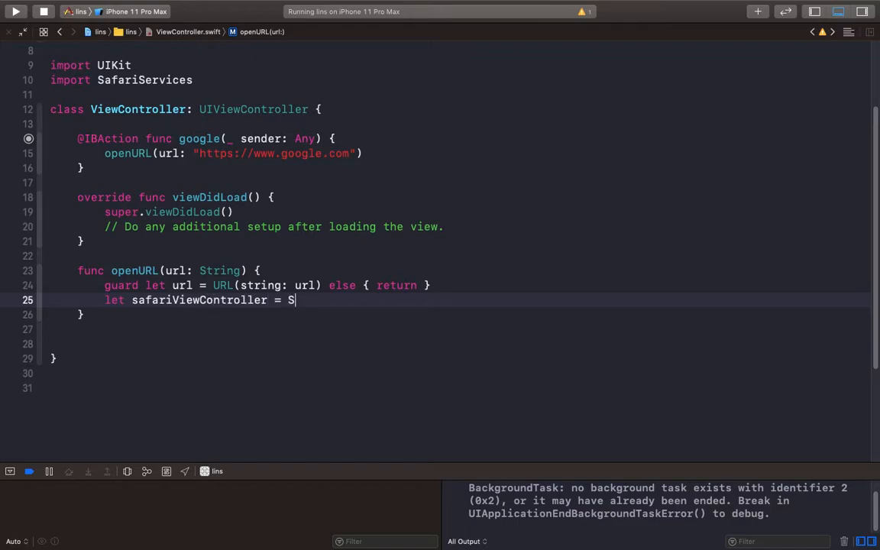
text(FSafariViewController()
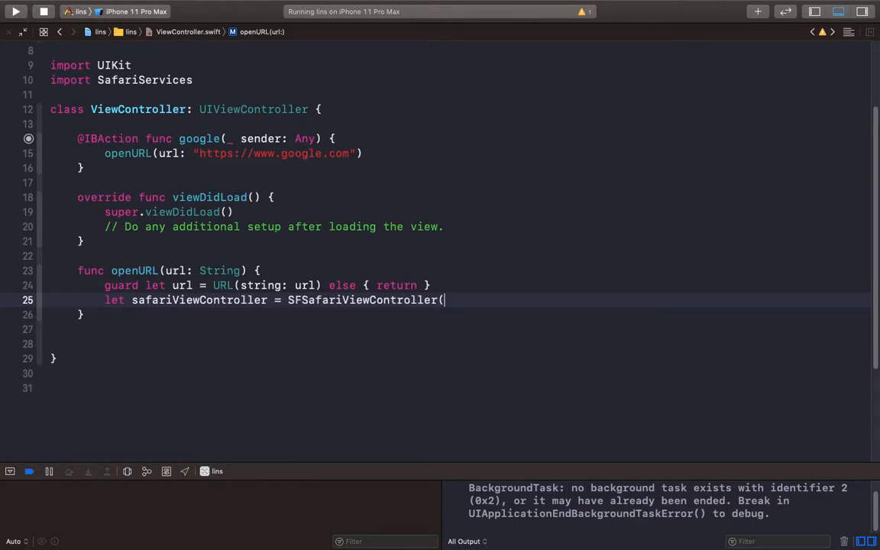
text(url: URL))
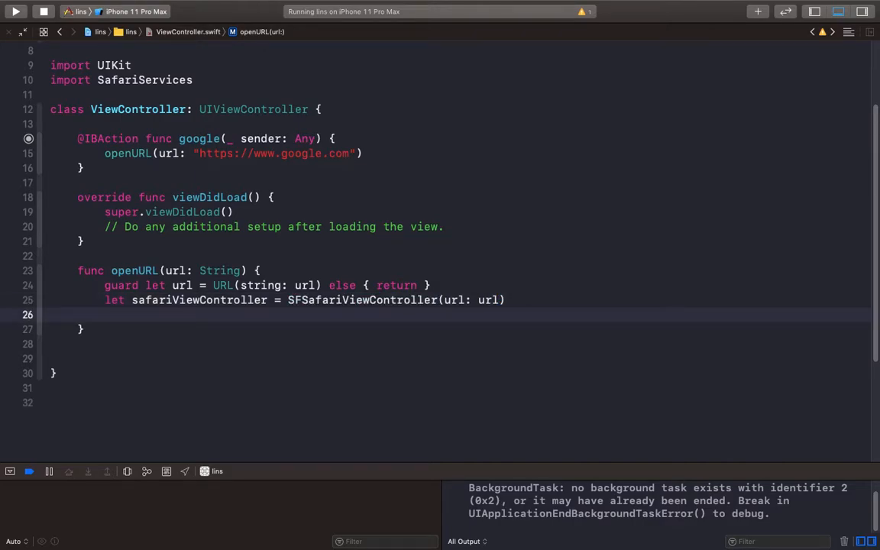
text(present)
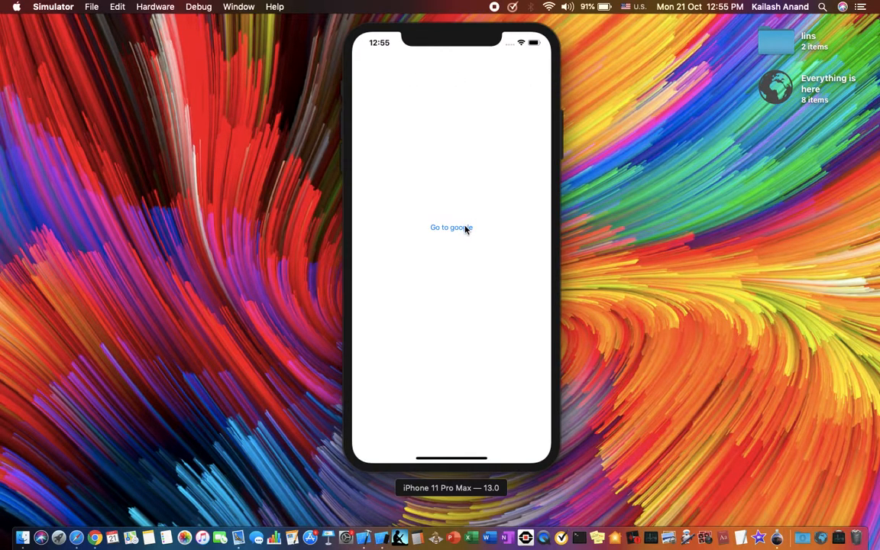
Open google.com in the in-app browser and search for swift.
click(451, 228)
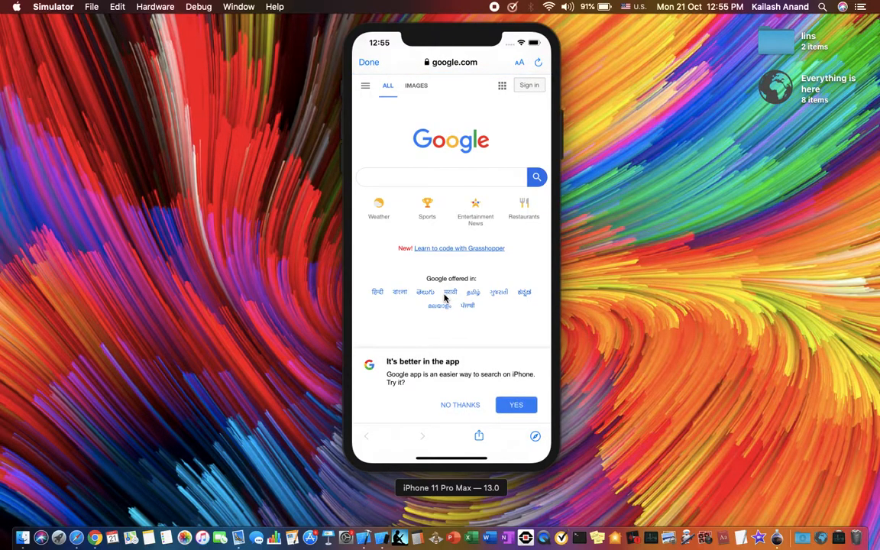
click(460, 405)
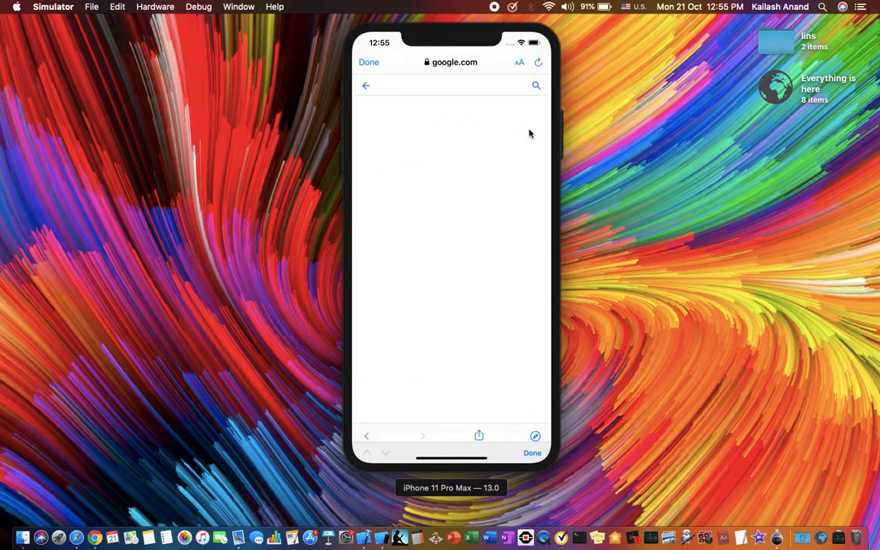
text(swiftUI)
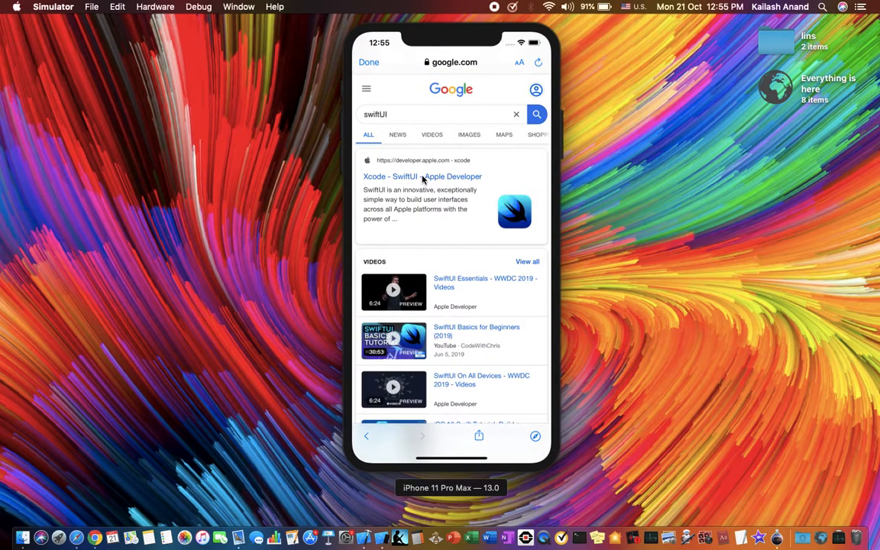
Open Apple's SwiftUI developer page, scroll through it, and dismiss the browser with Done.
click(422, 176)
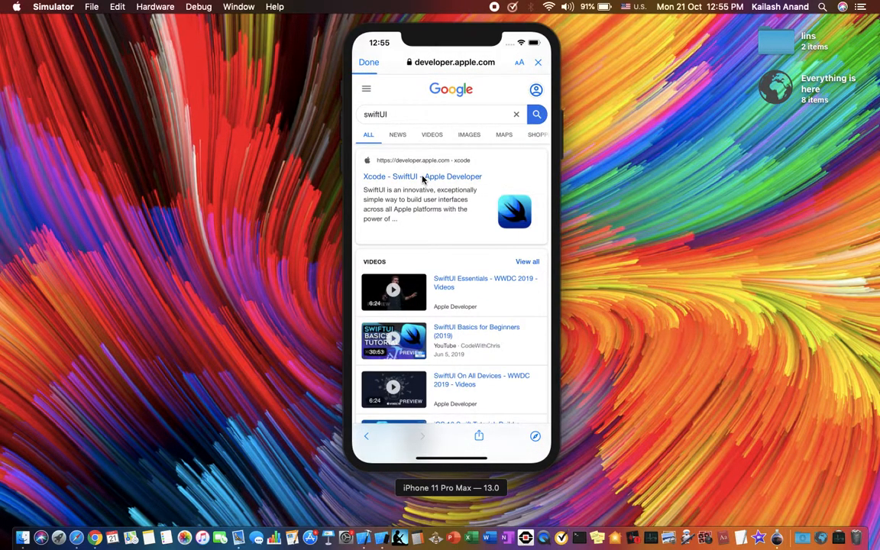
click(422, 177)
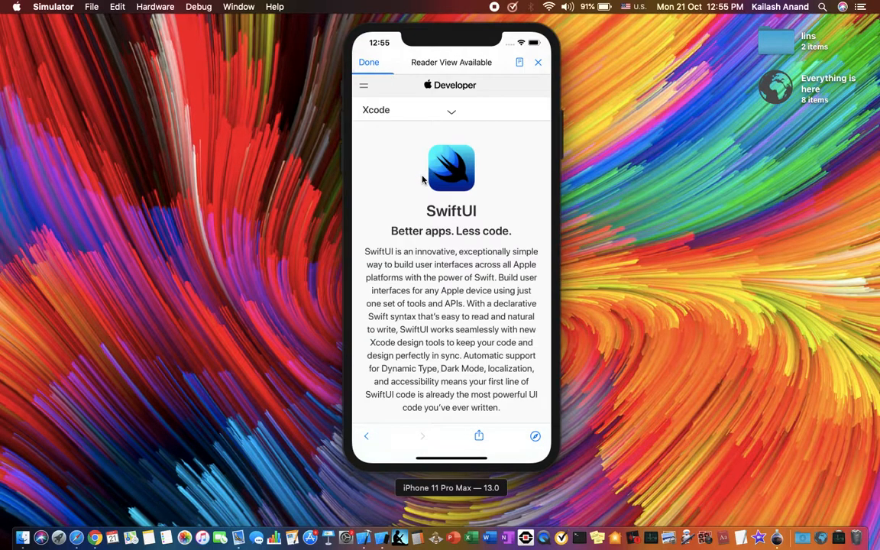
scroll(down, 3)
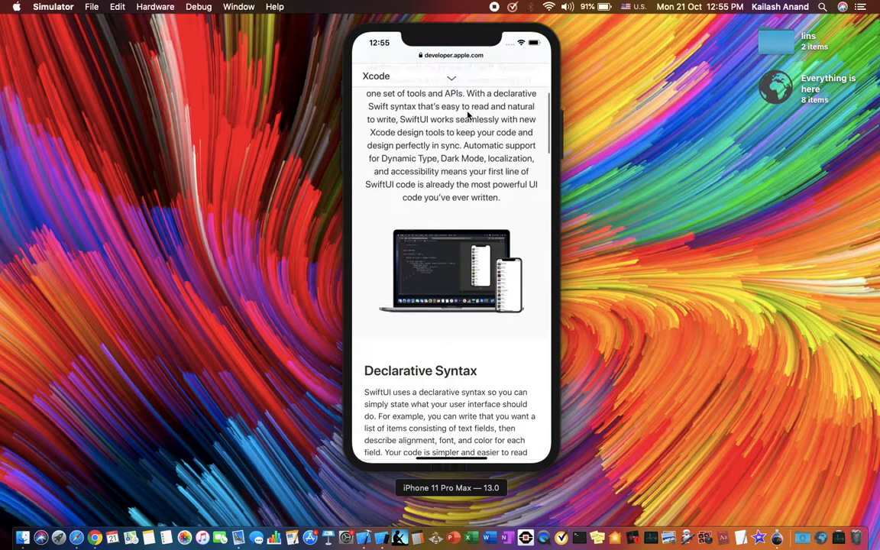
scroll(down, 3)
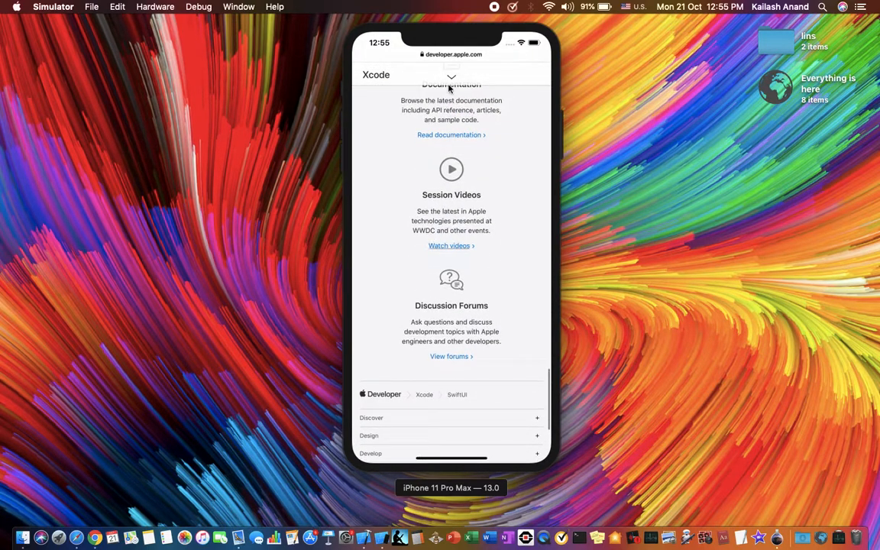
scroll(up, 3)
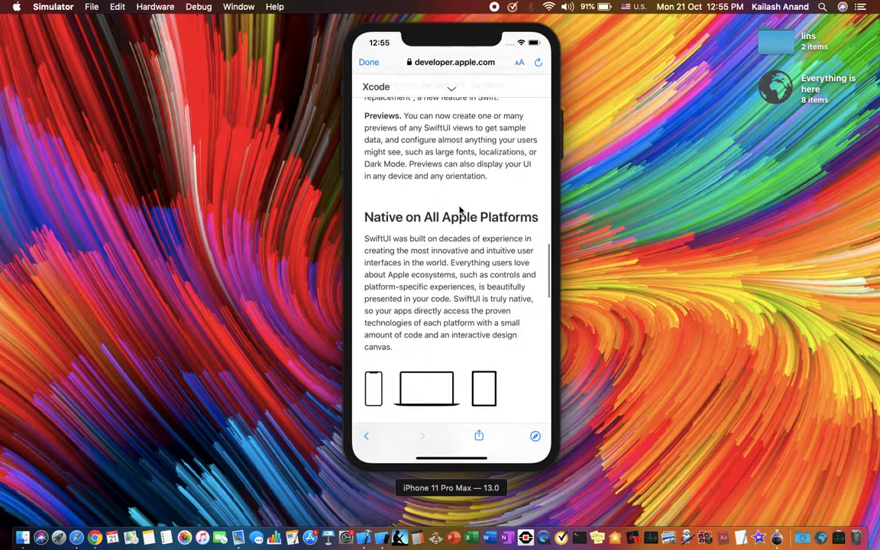
scroll(up, 3)
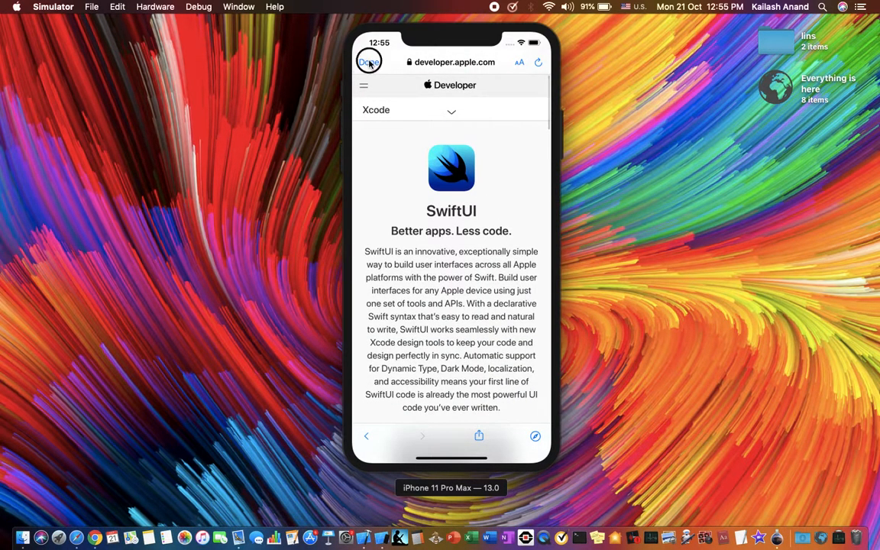
click(369, 62)
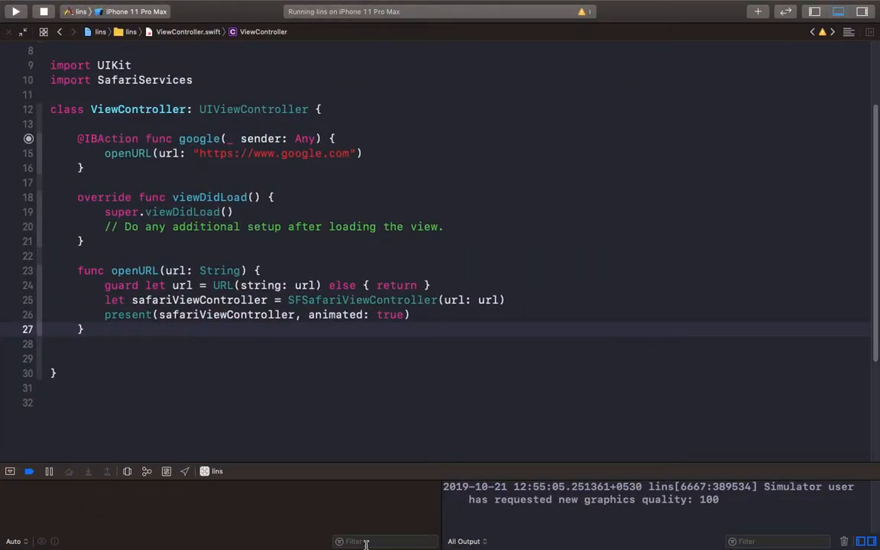
mouse_move(330, 459)
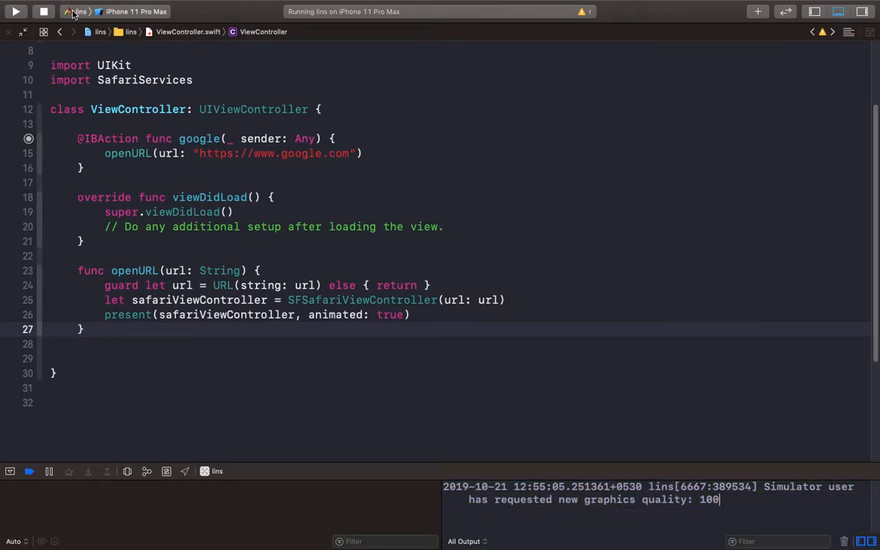
Open the lins scheme's Run settings from the toolbar scheme name.
click(81, 11)
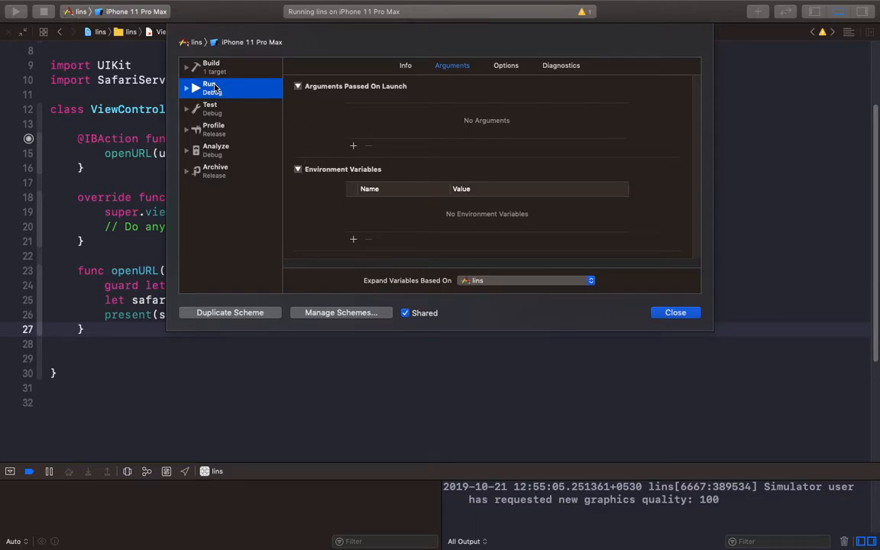
Add environment variable OS_ACTIVITY_MODE with value 'disable' to the Run arguments and close the scheme editor.
click(211, 66)
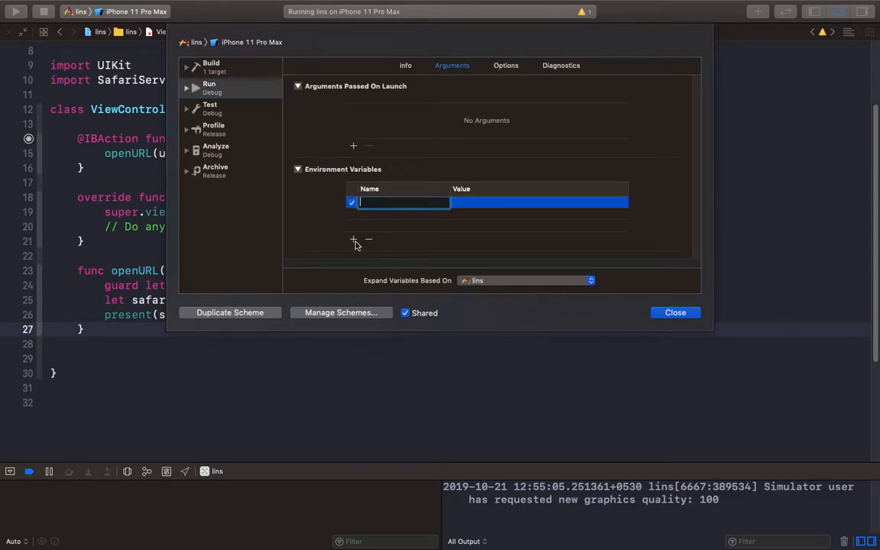
mouse_move(417, 168)
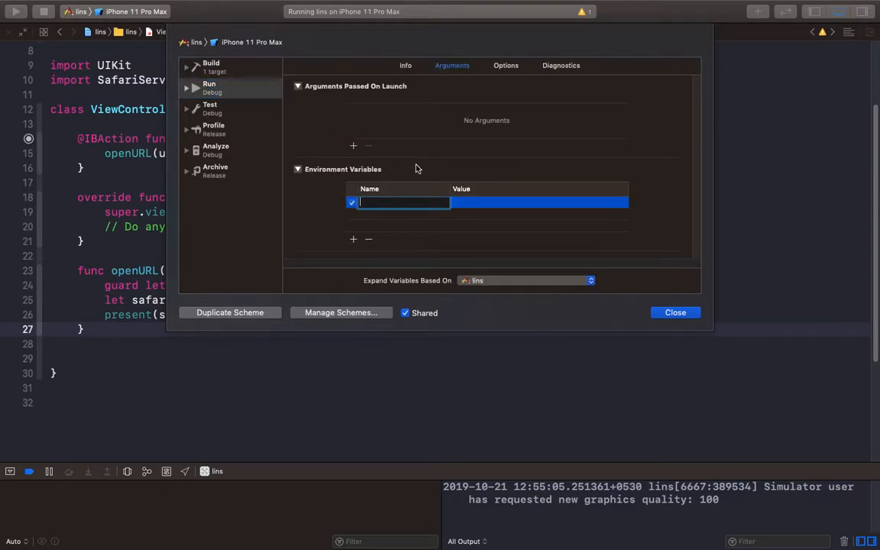
text(OS_A)
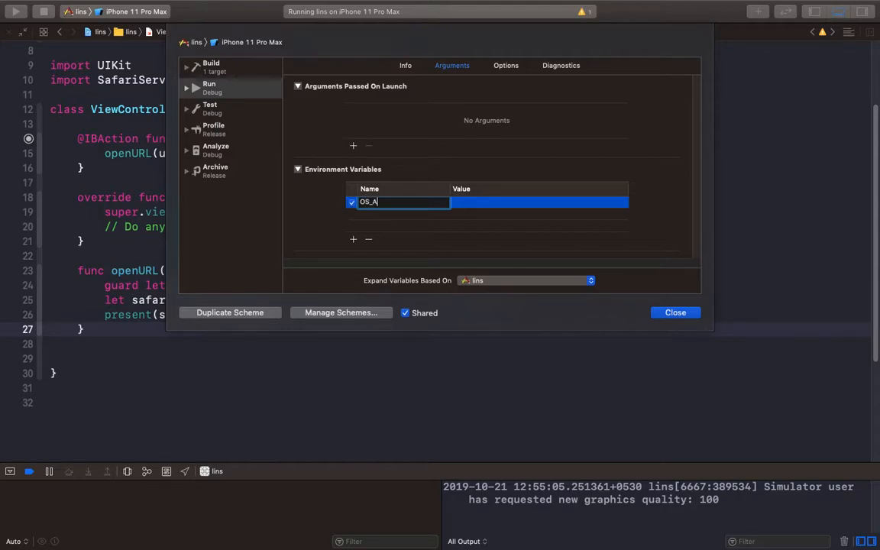
text(CTIVITY)
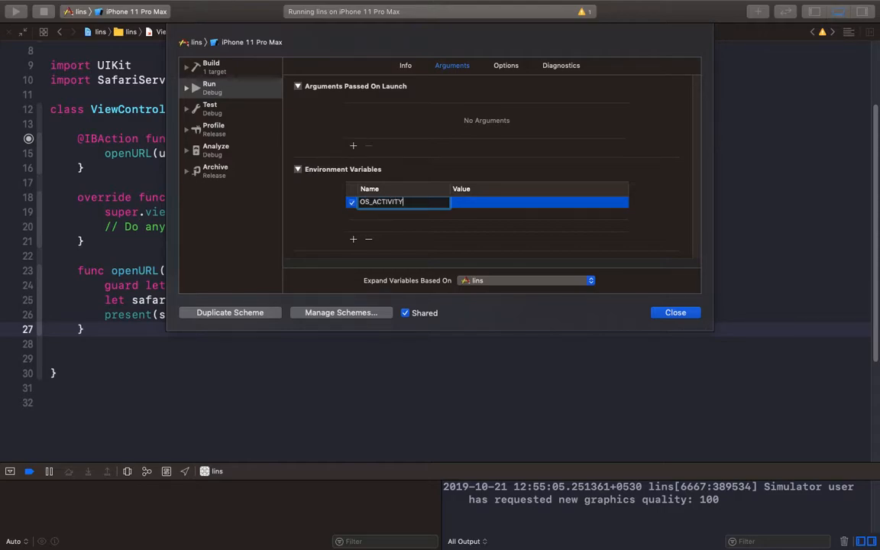
text(_)
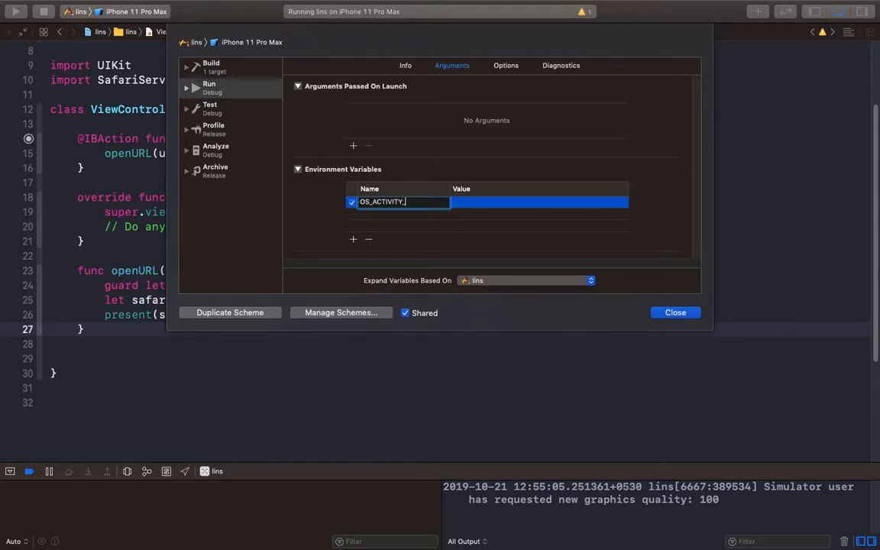
text(MODE)
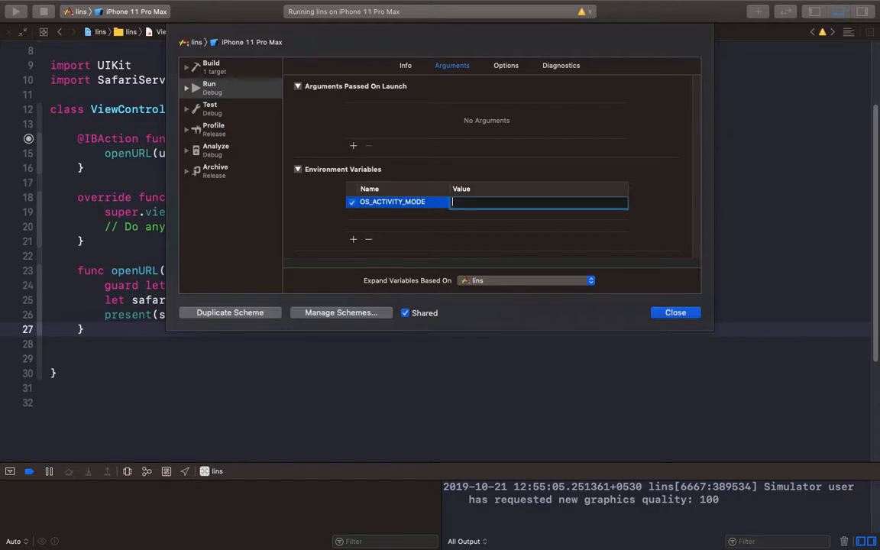
text(disable)
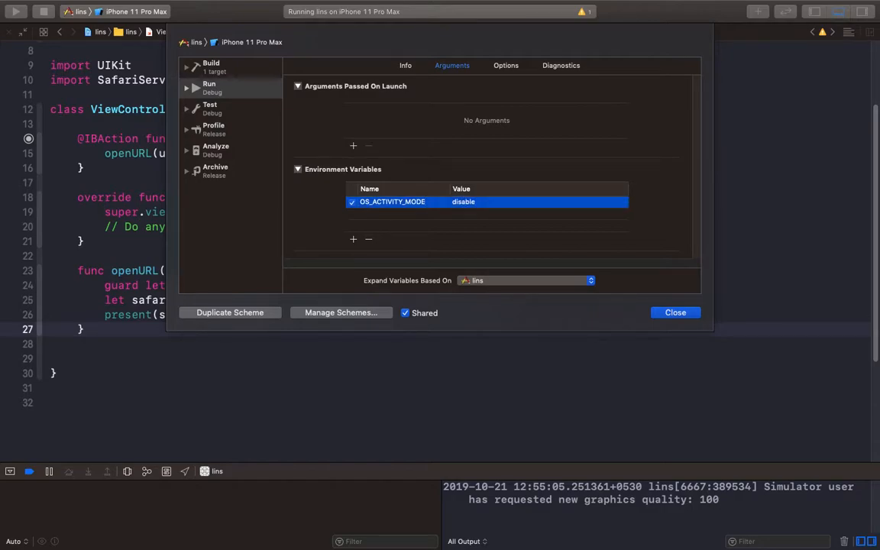
click(674, 311)
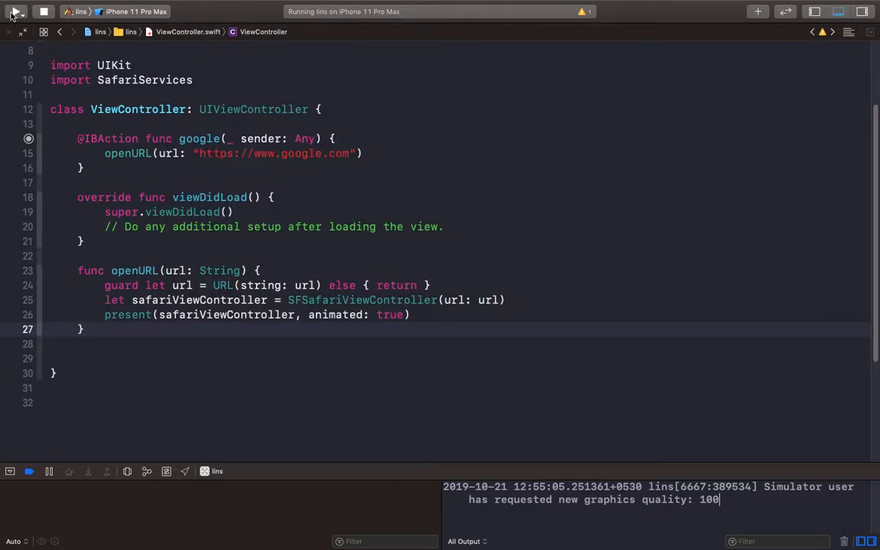
Build and run lins again on the iPhone 11 Pro Max simulator.
click(15, 11)
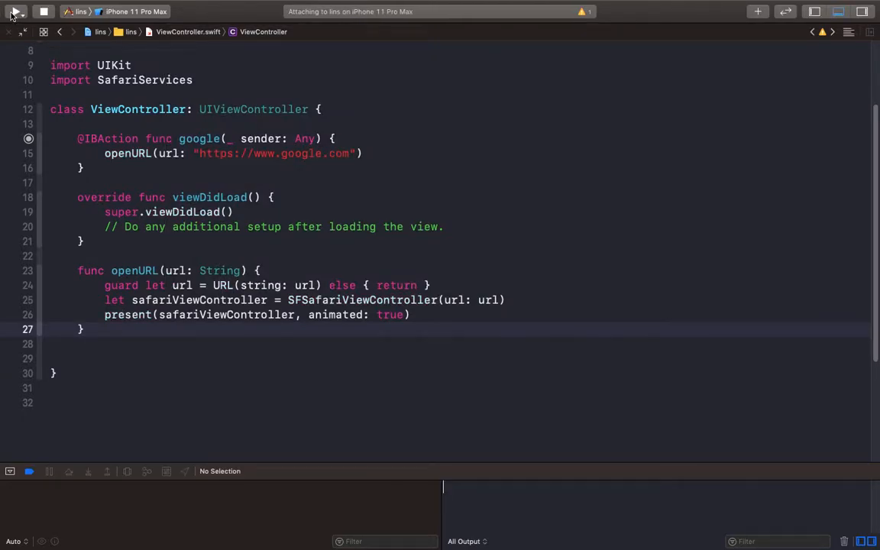
click(15, 12)
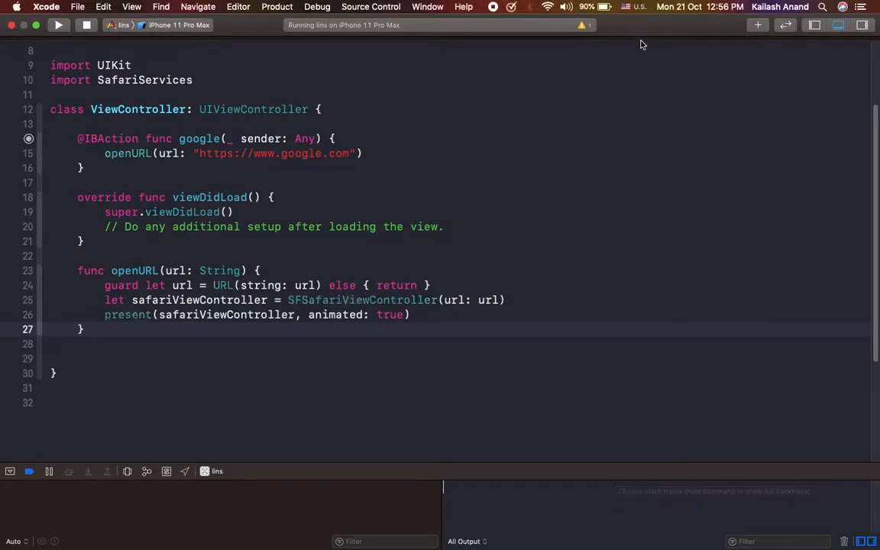
mouse_move(514, 54)
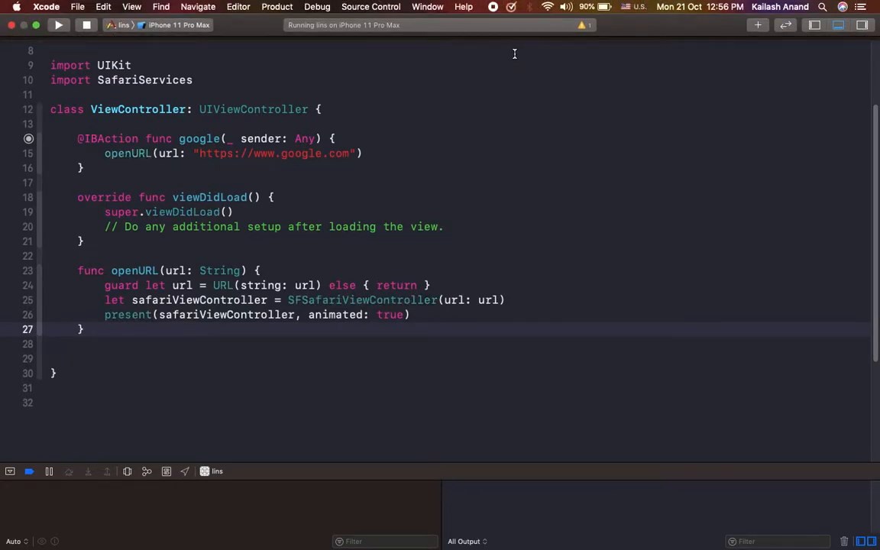